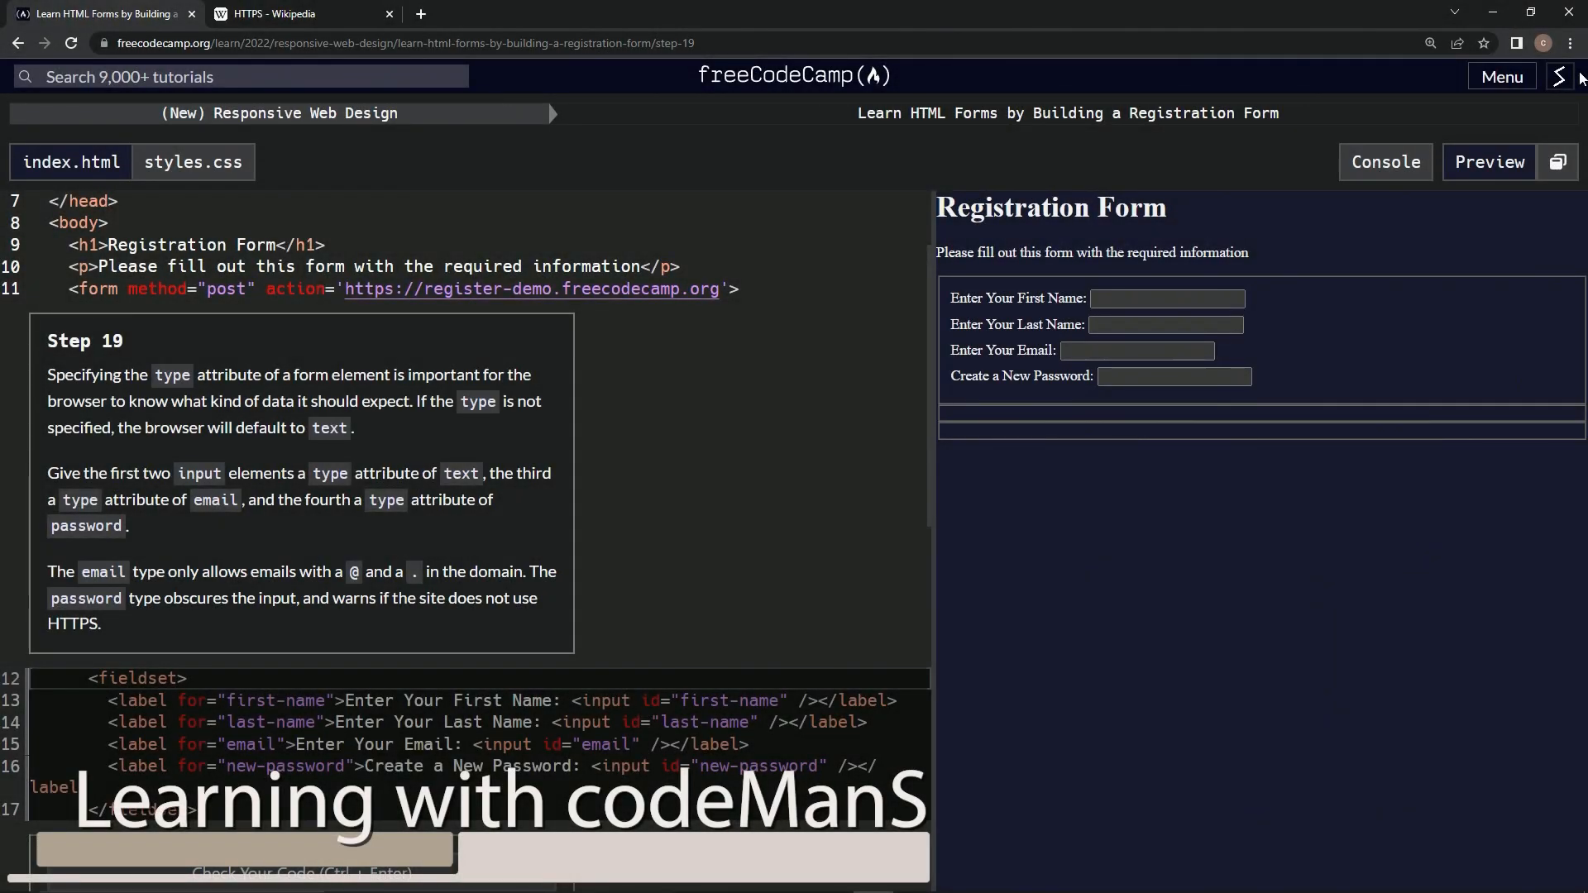
mouse_move(812, 93)
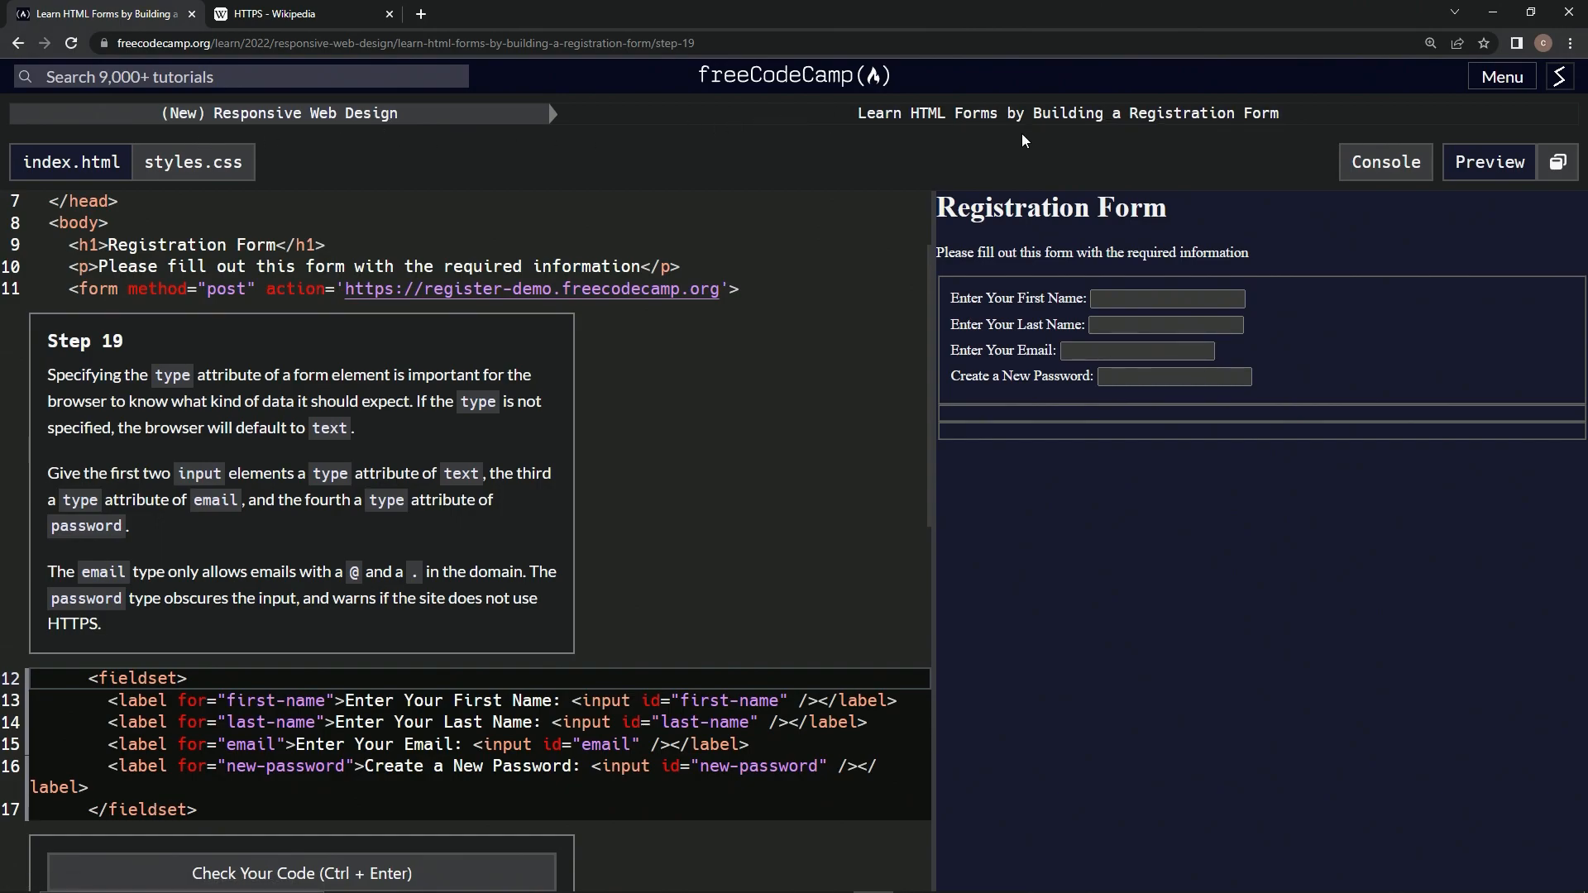
mouse_move(919, 149)
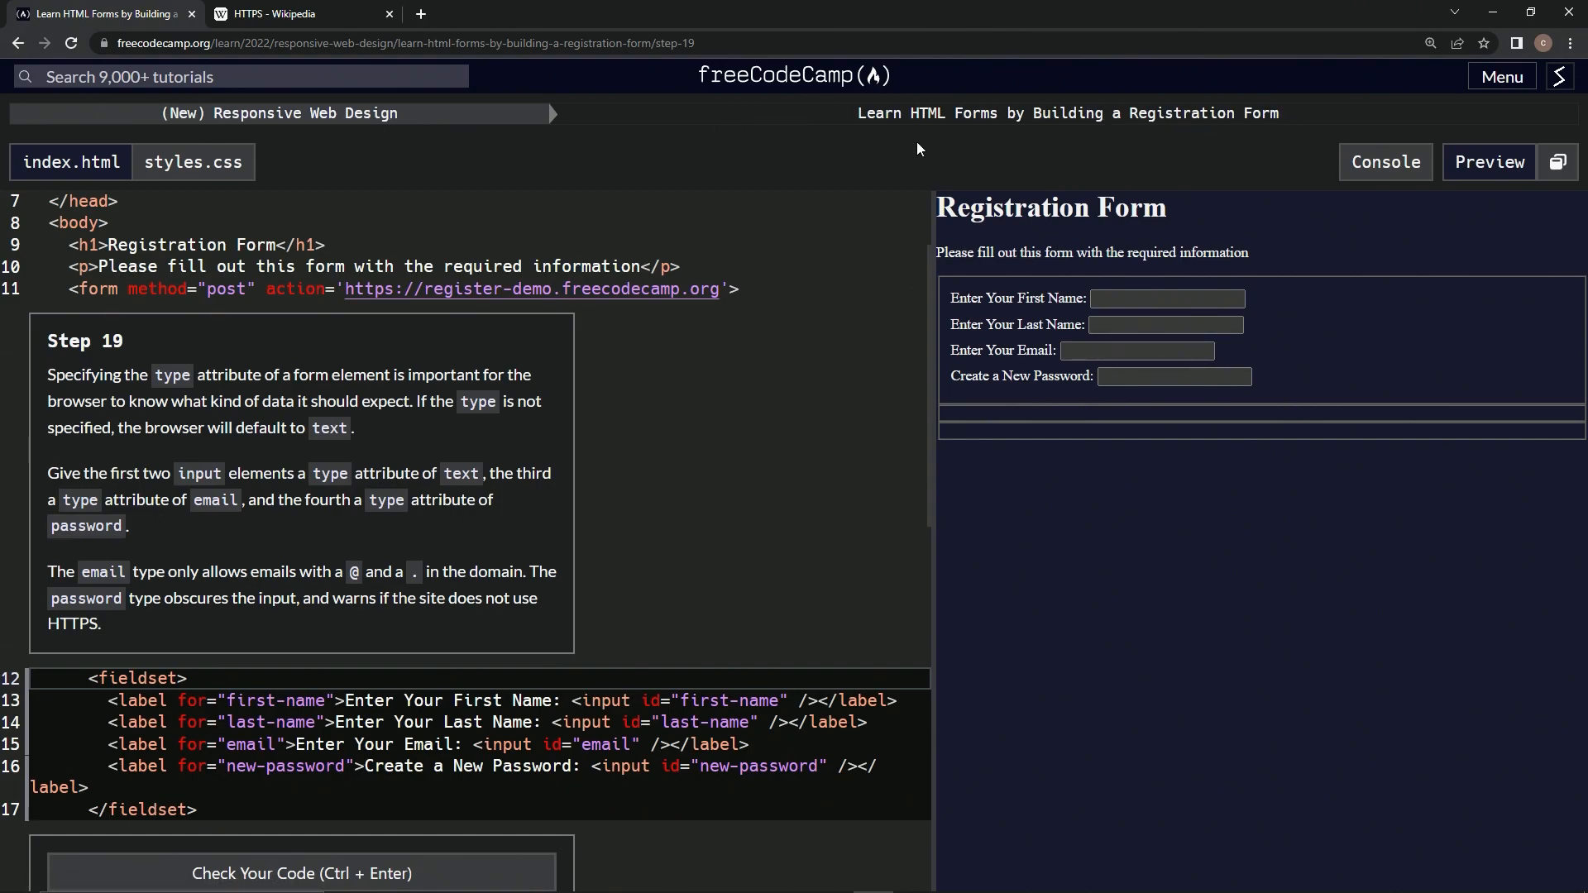
mouse_move(132, 358)
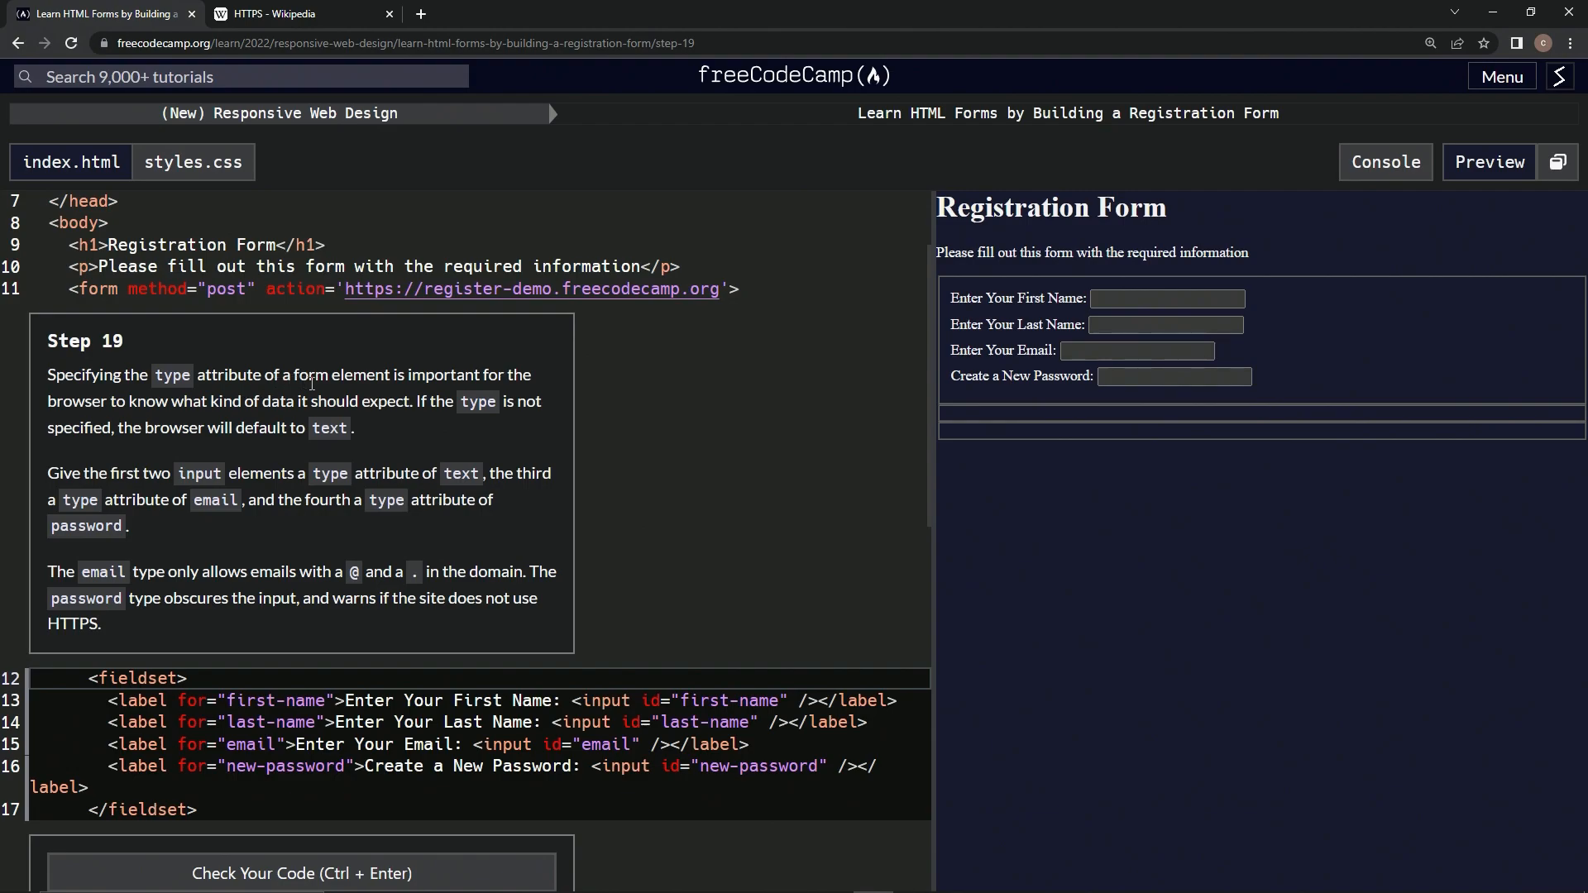
mouse_move(132, 424)
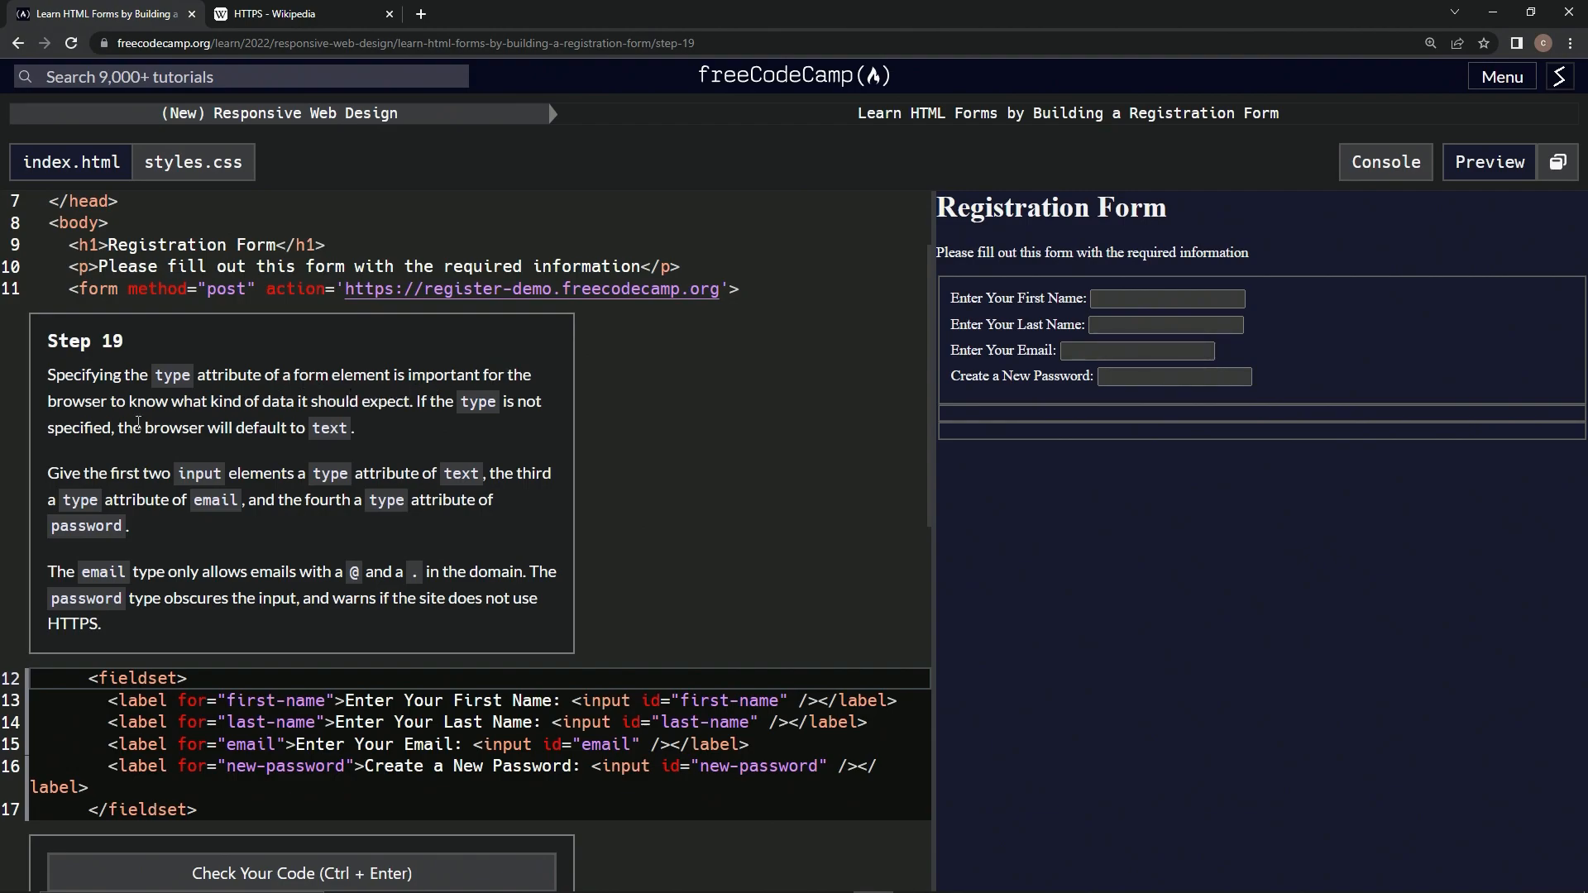
mouse_move(467, 412)
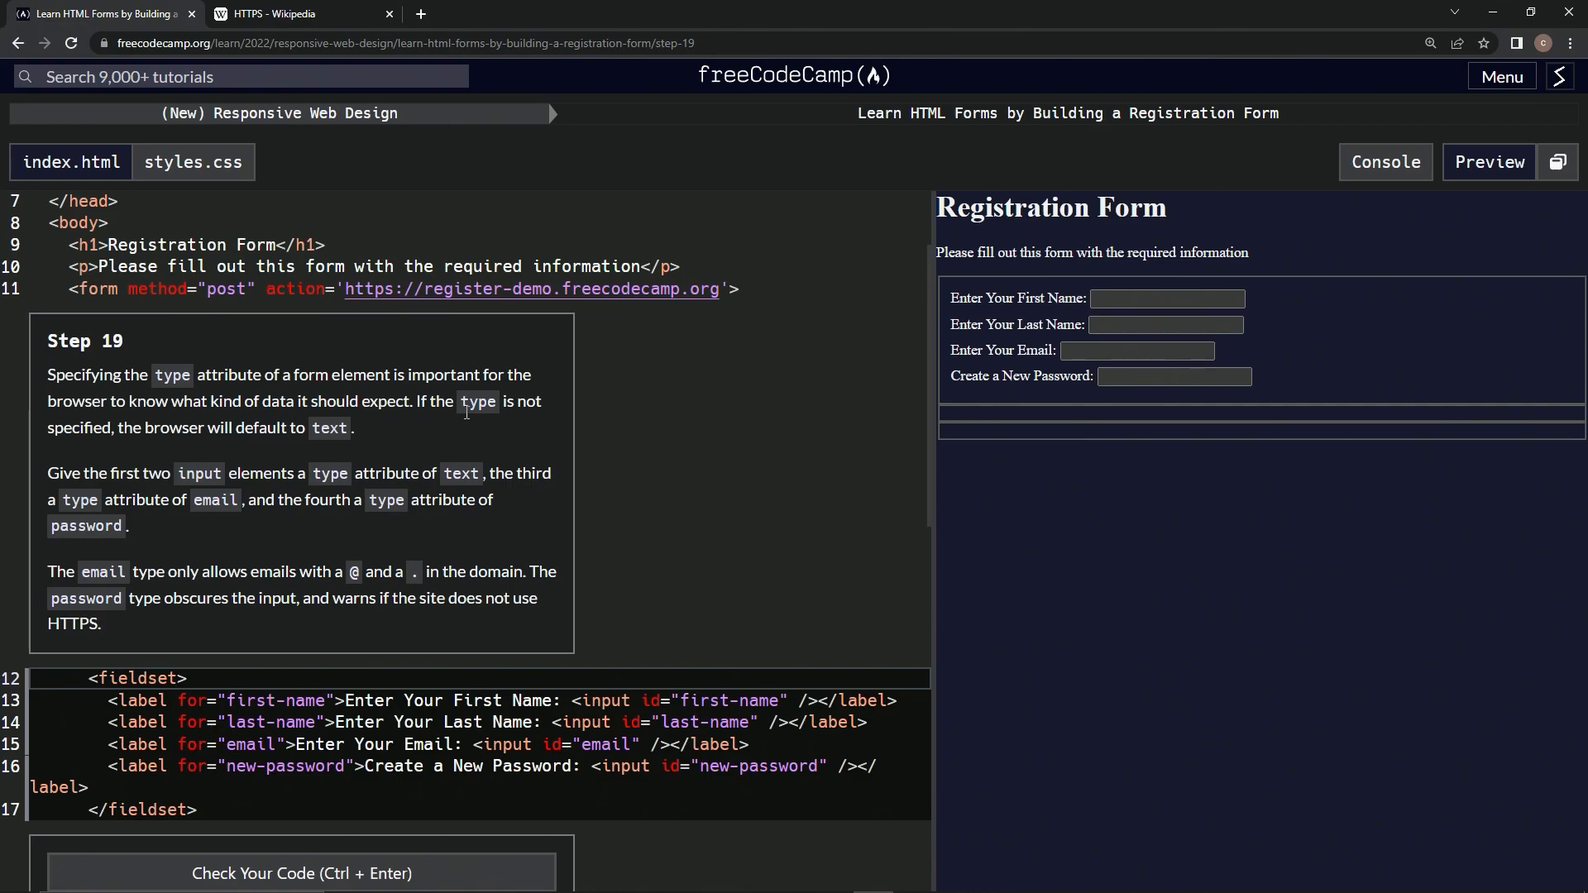
mouse_move(205, 455)
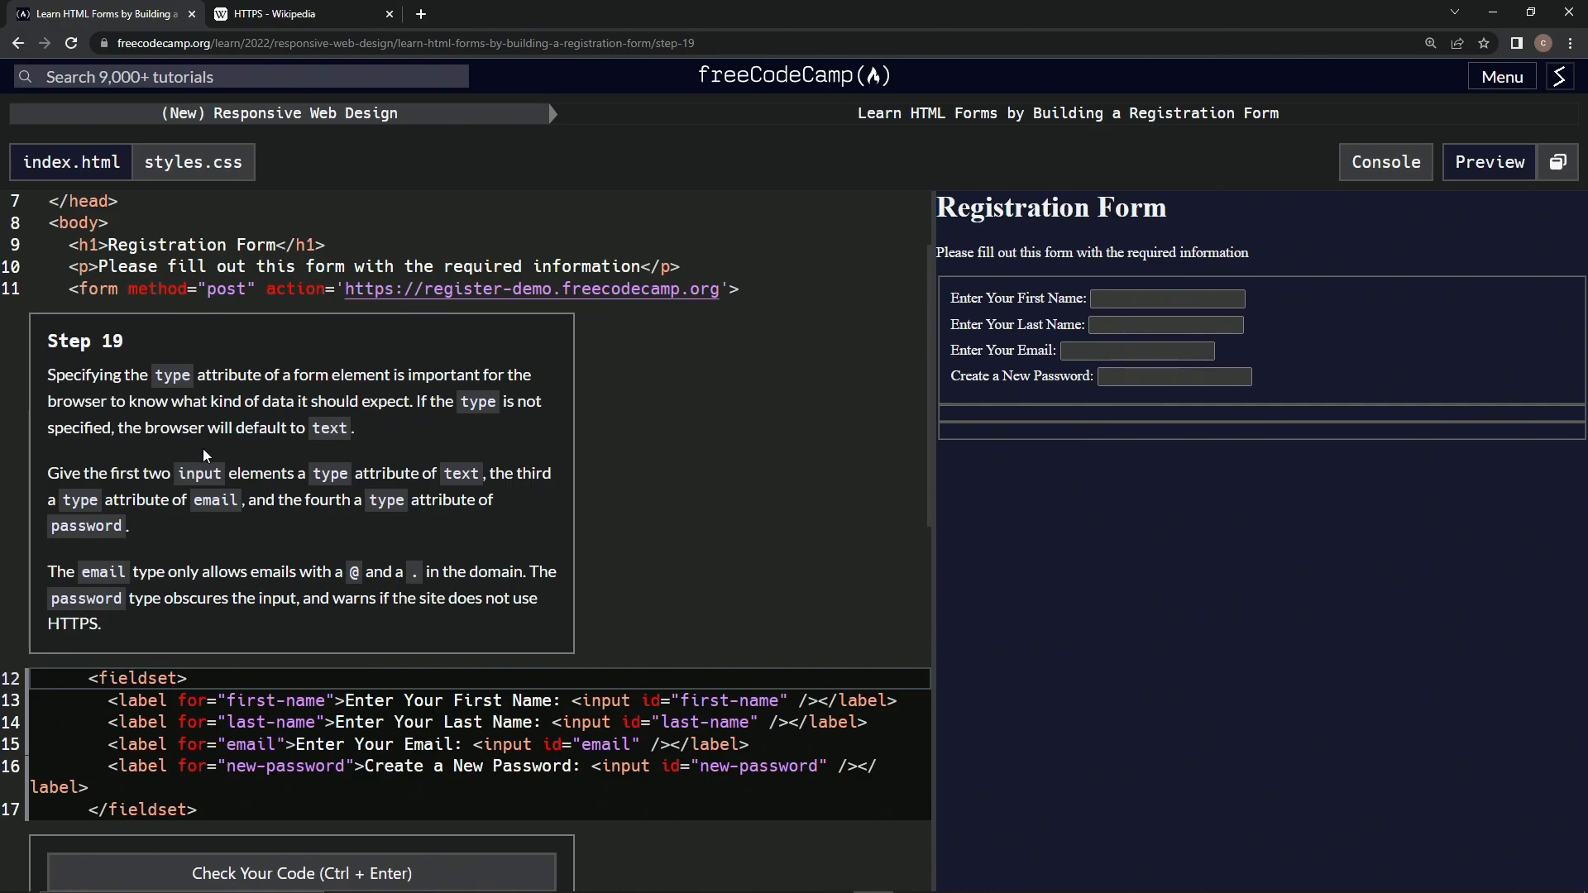
mouse_move(296, 427)
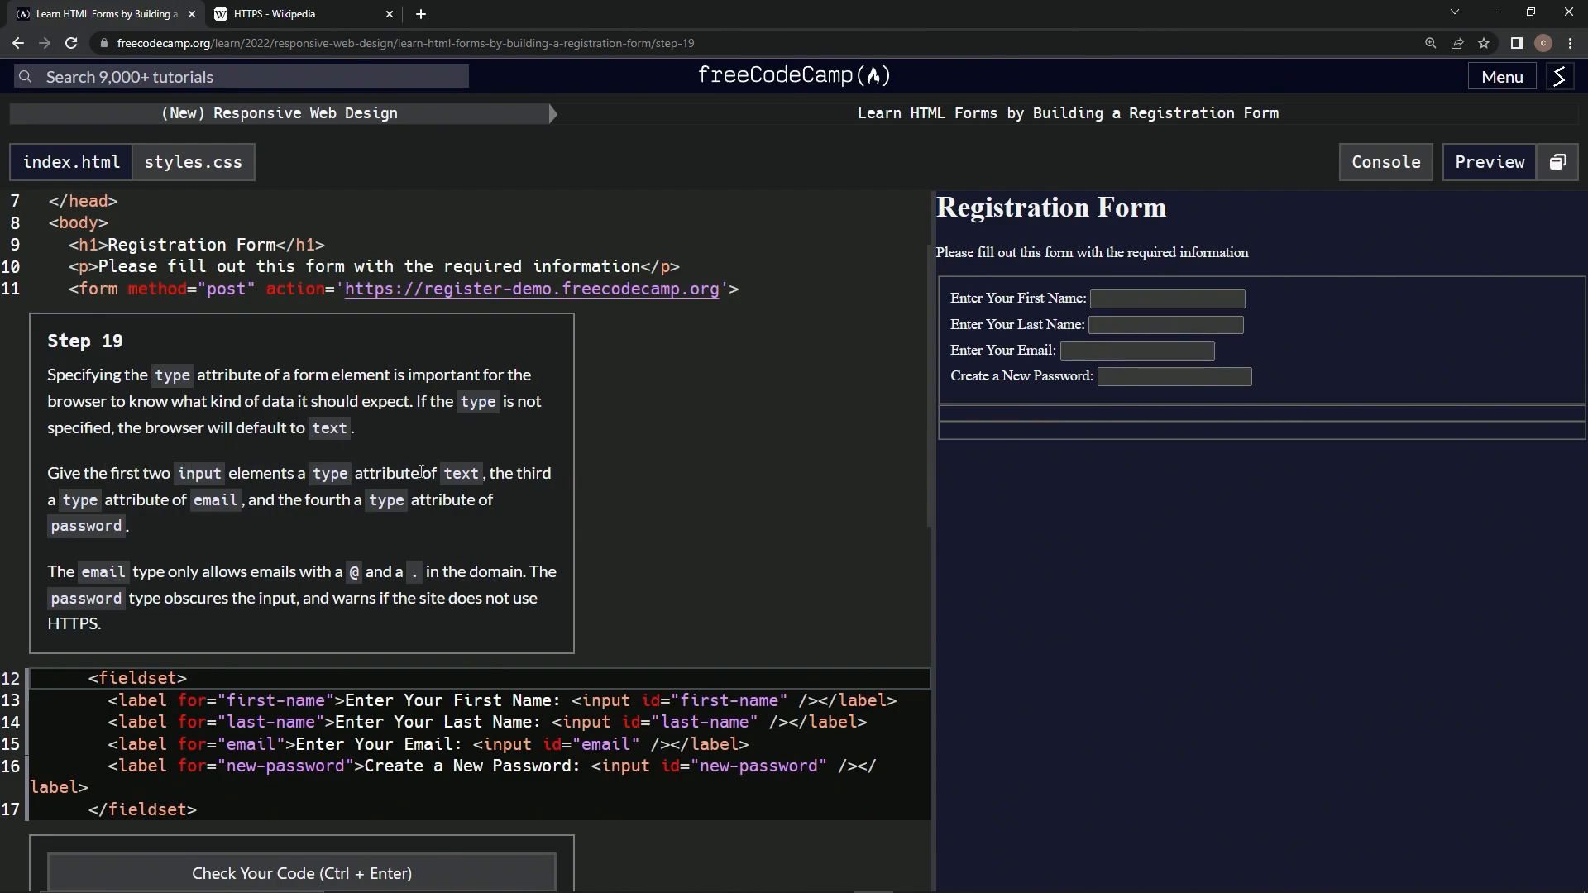
mouse_move(92, 520)
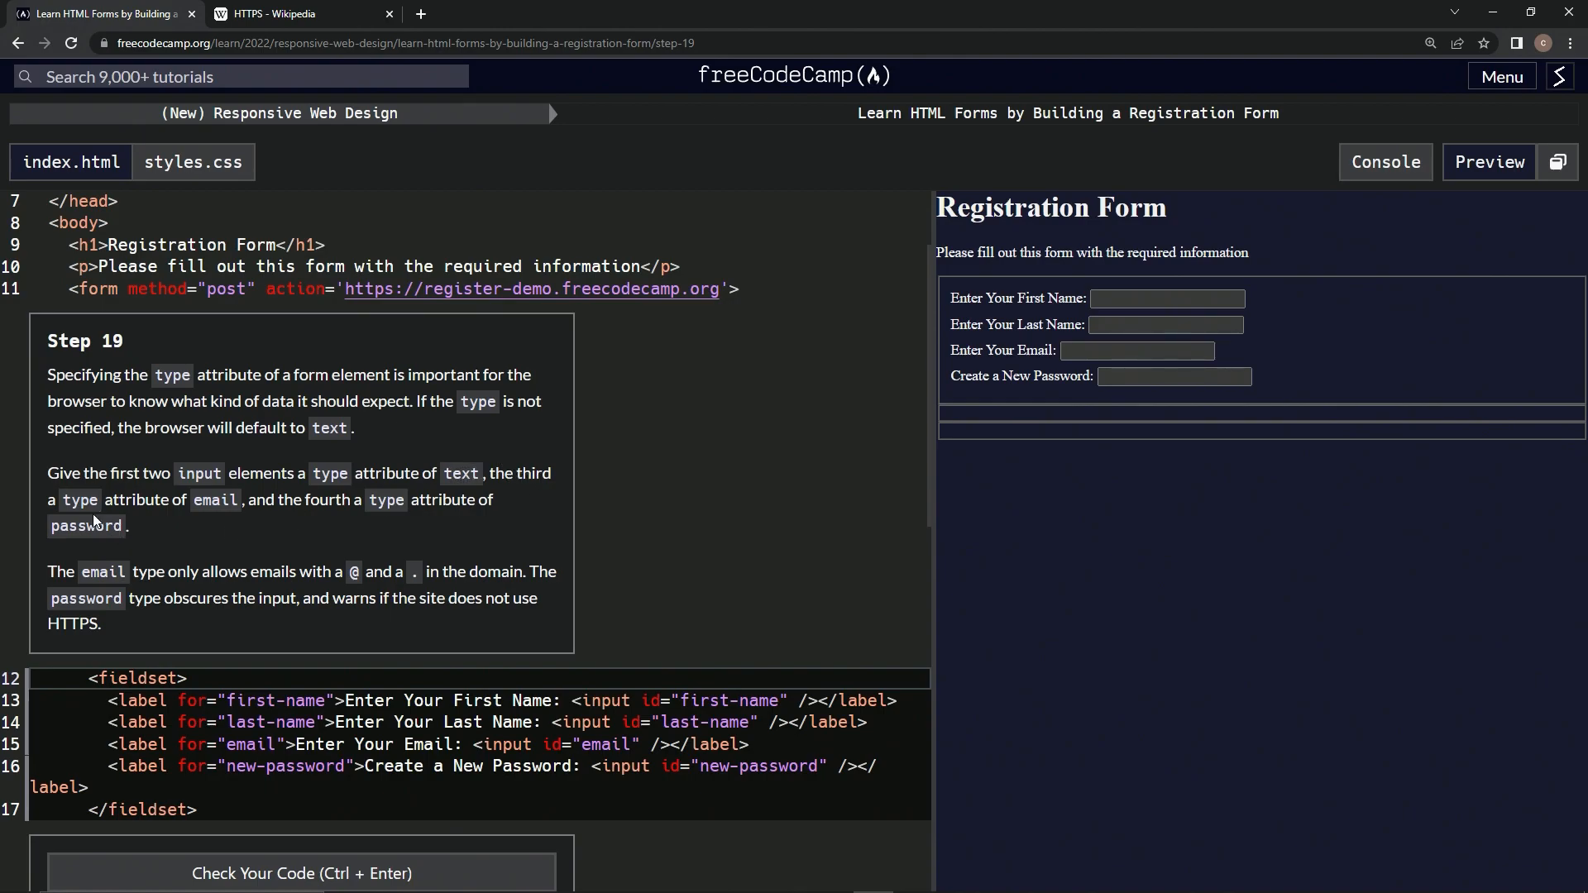
mouse_move(276, 506)
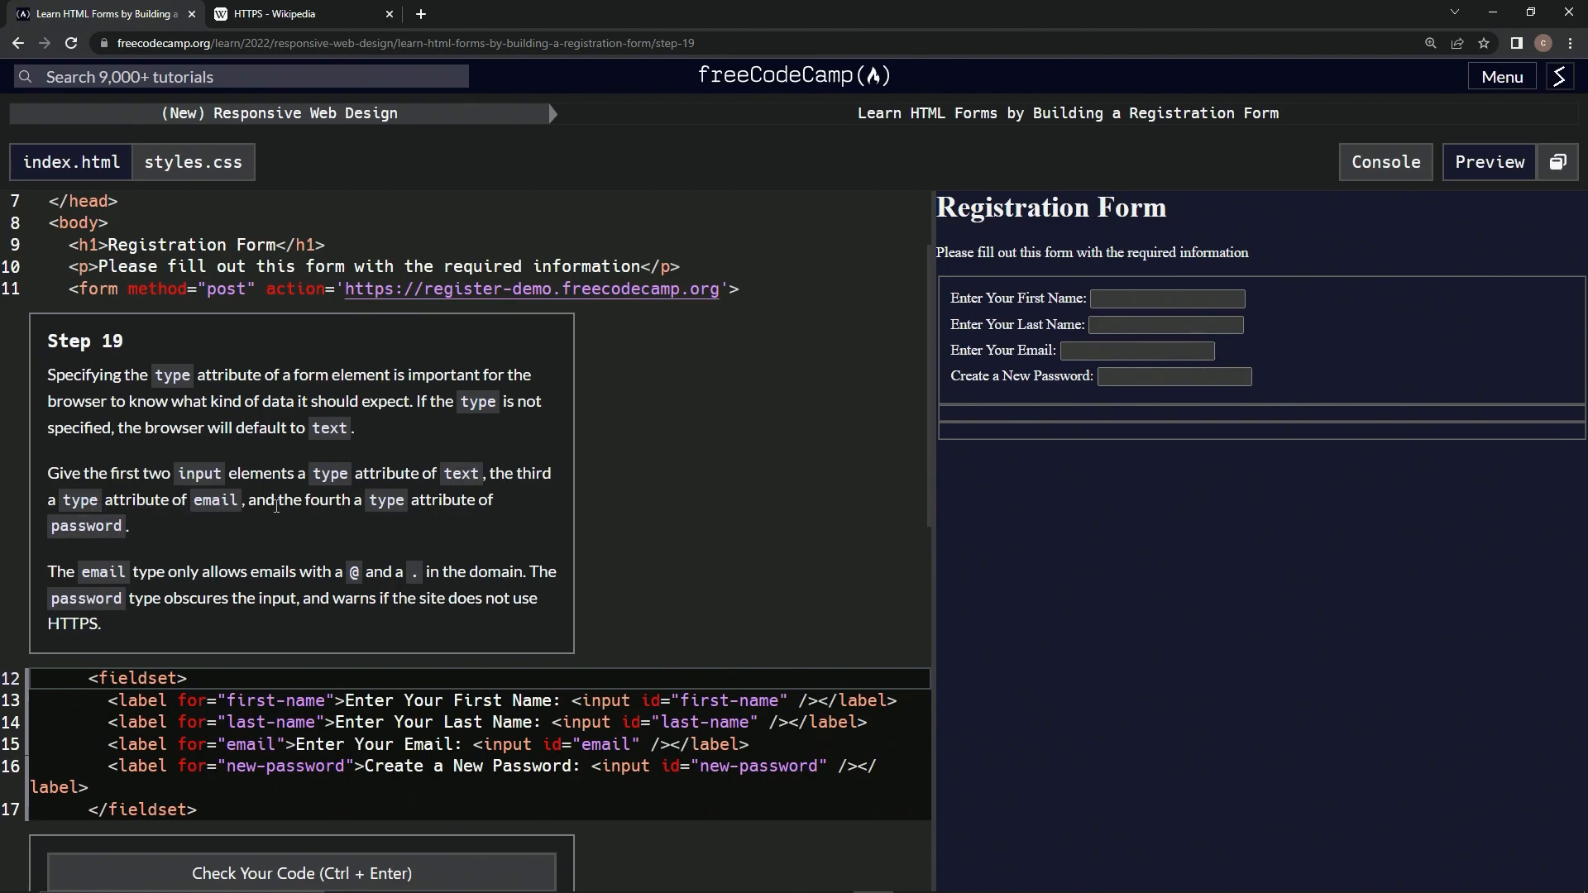
mouse_move(178, 540)
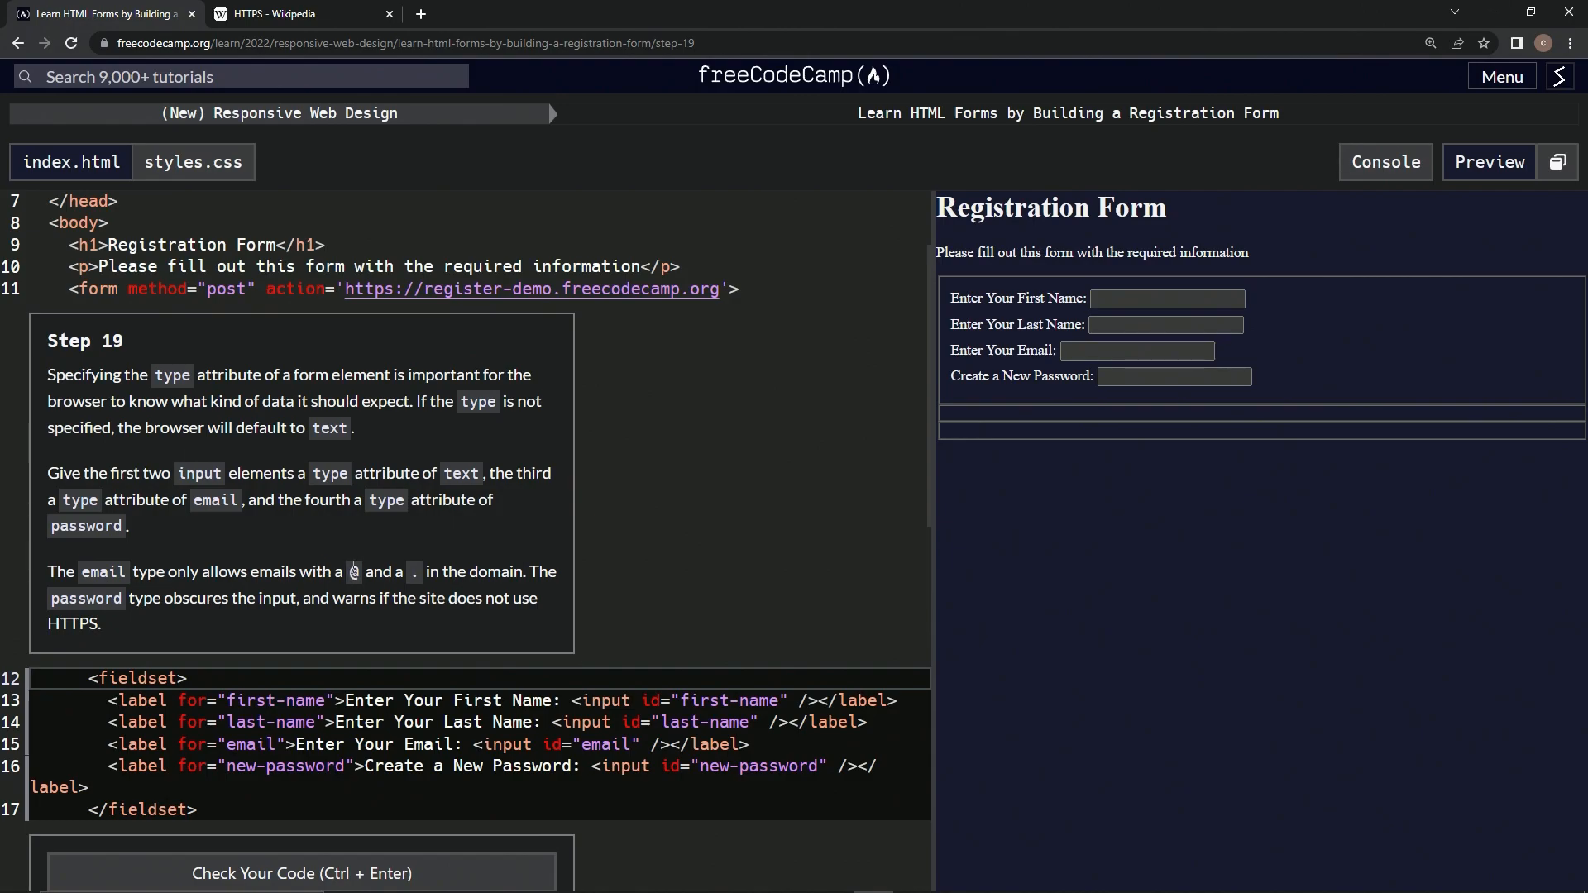
mouse_move(425, 571)
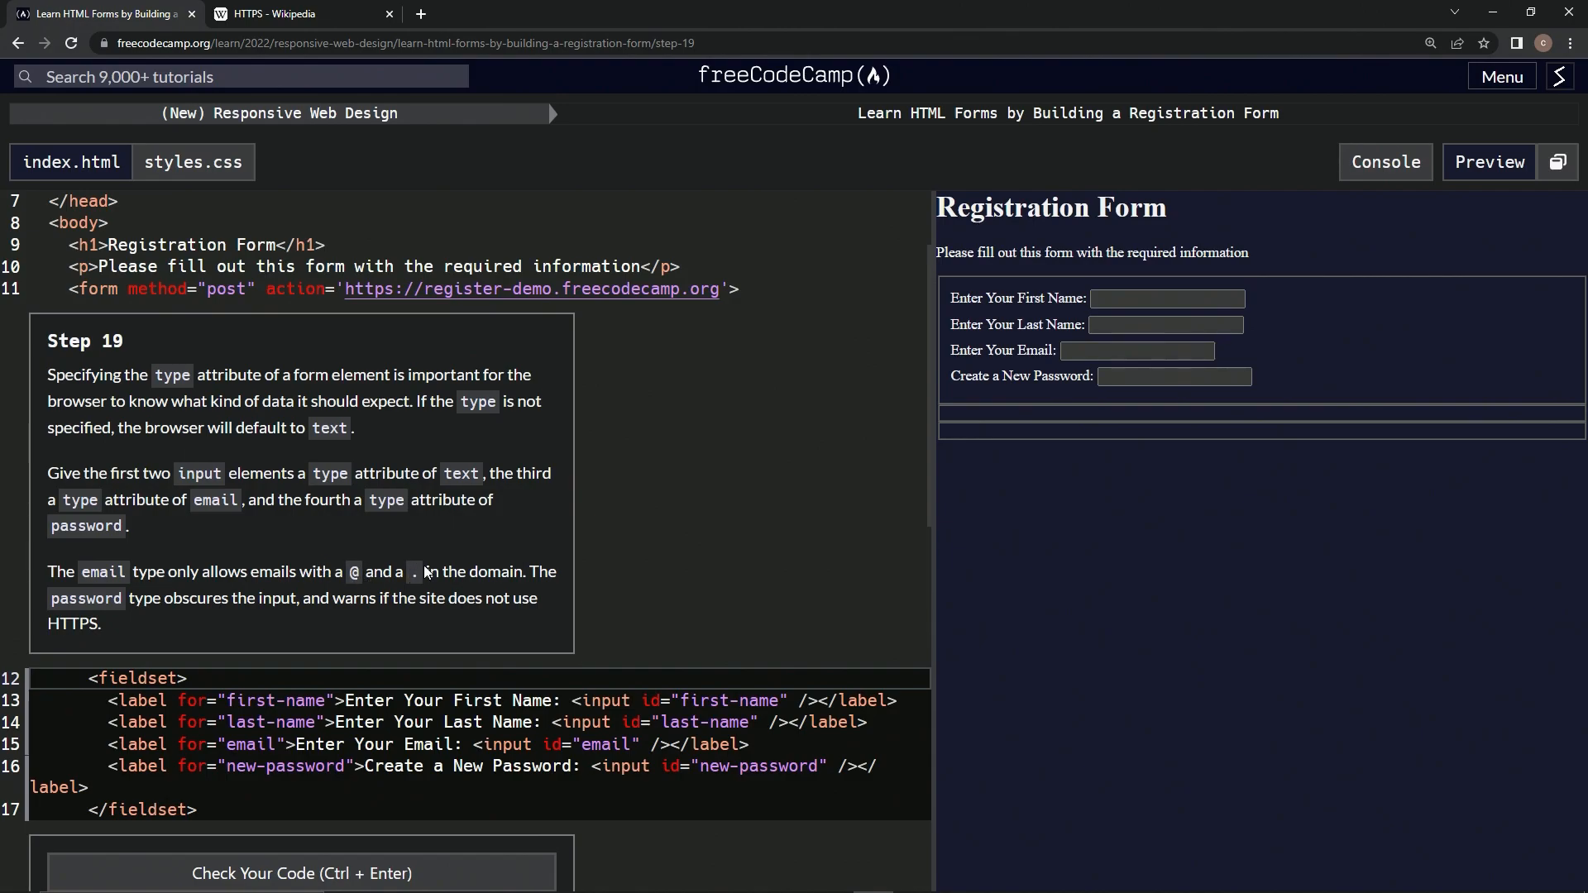
mouse_move(569, 565)
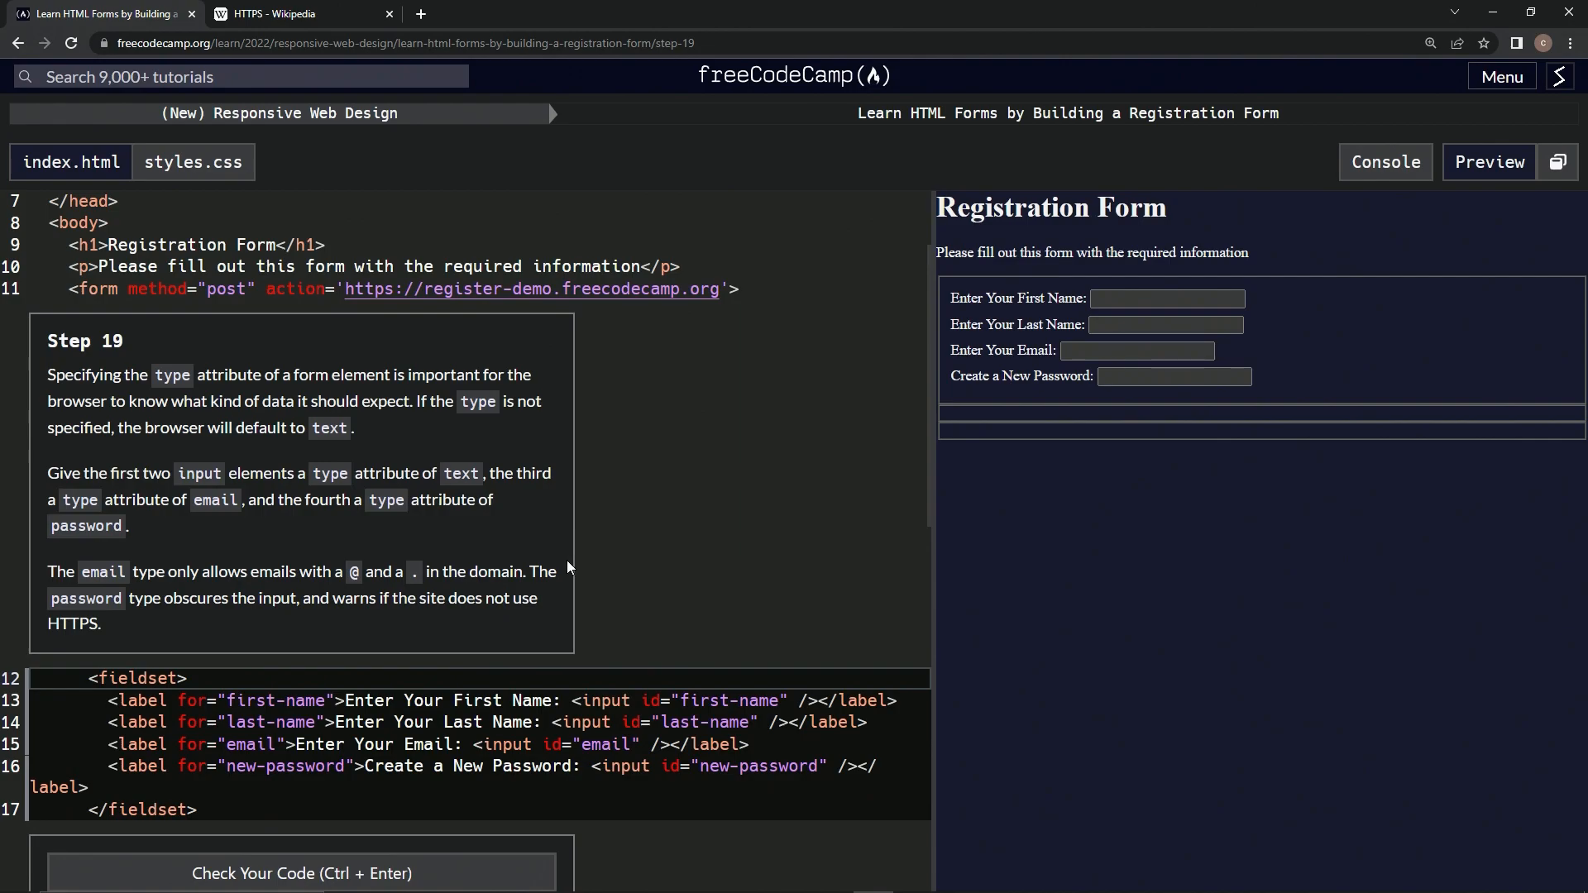
mouse_move(194, 617)
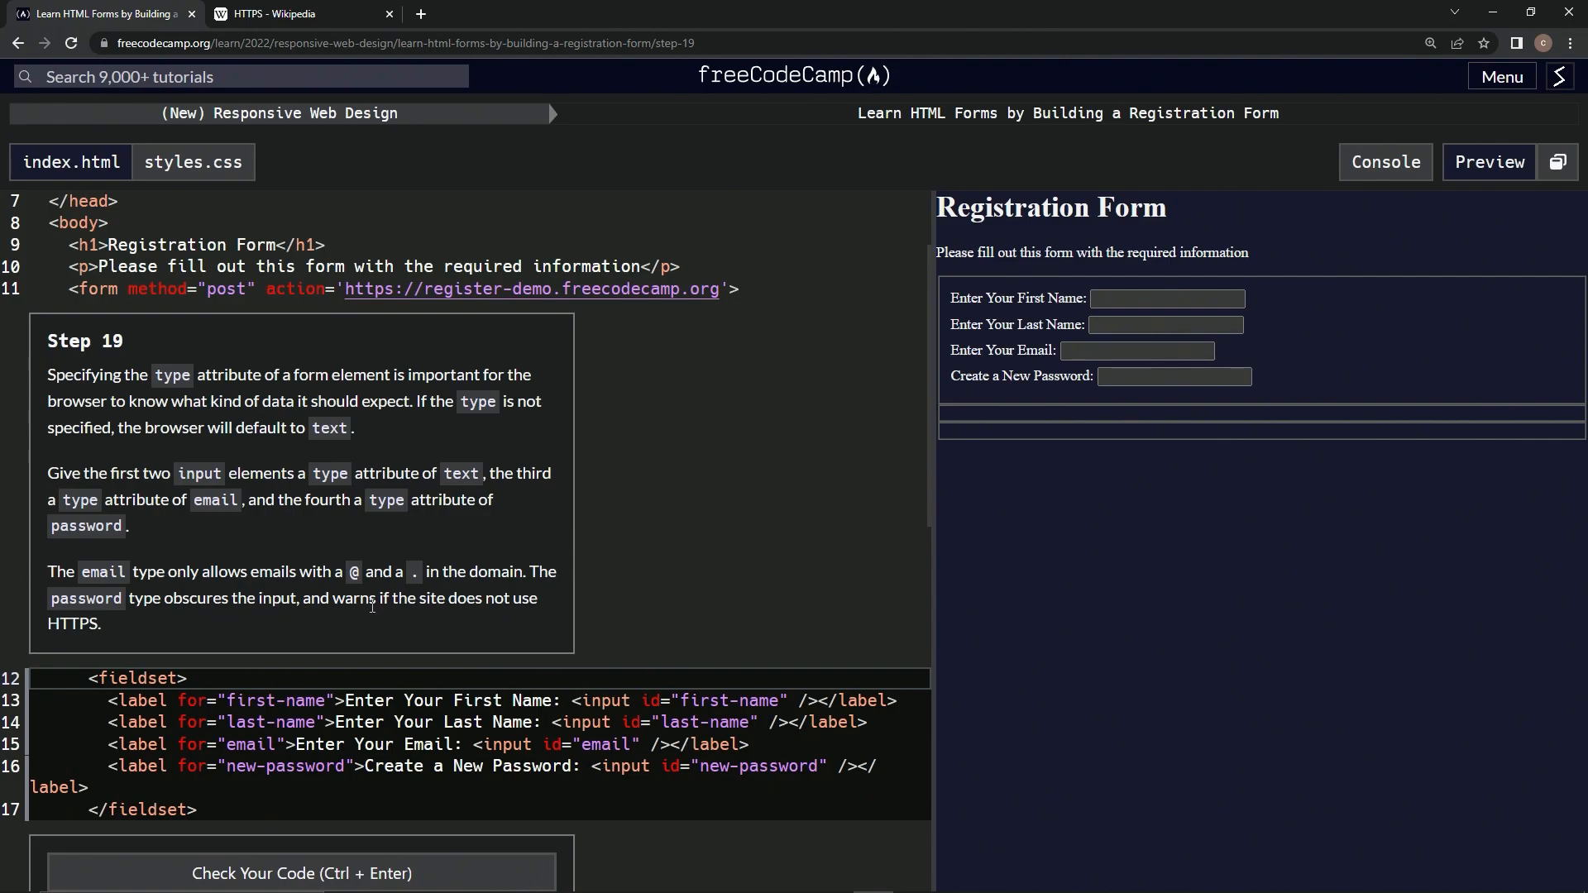
mouse_move(60, 648)
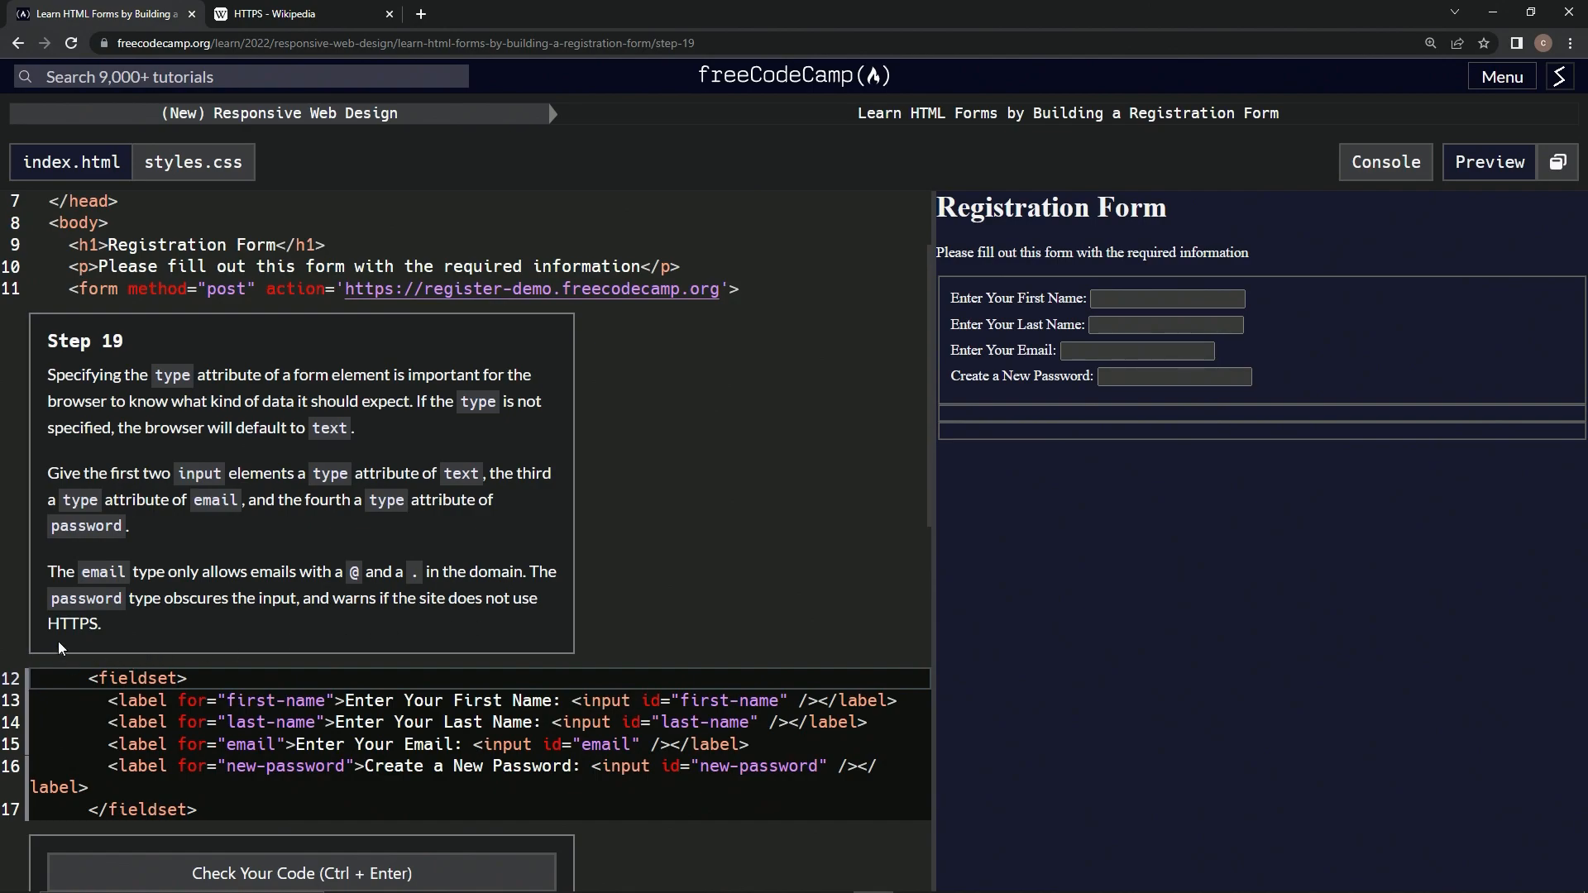
- Switch to the 'HTTPS - Wikipedia' browser tab to read the article
click(282, 14)
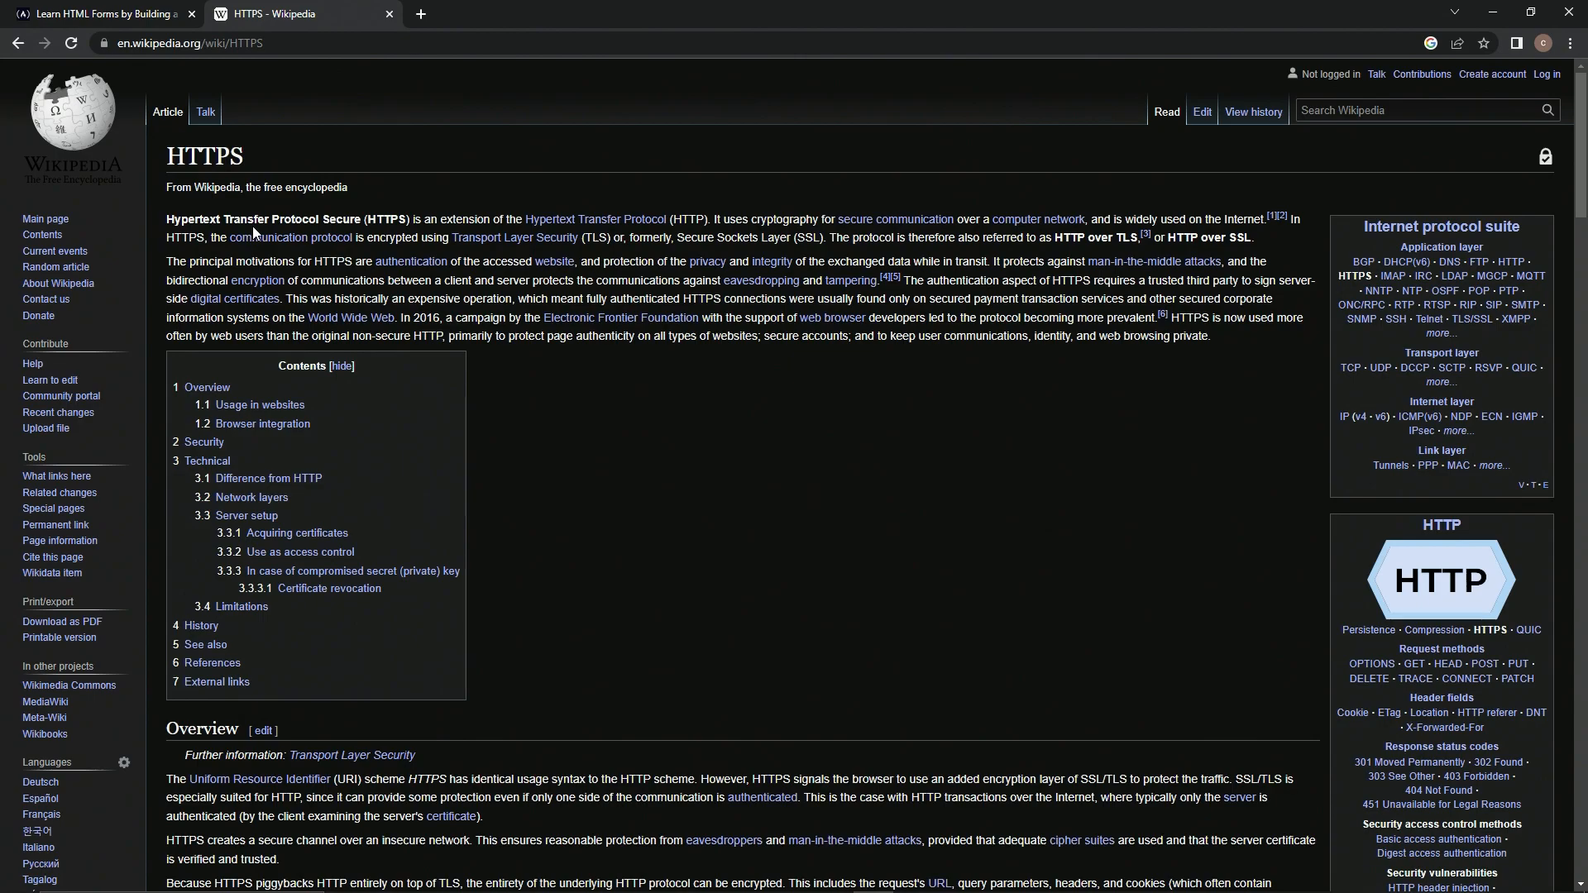
mouse_move(707, 197)
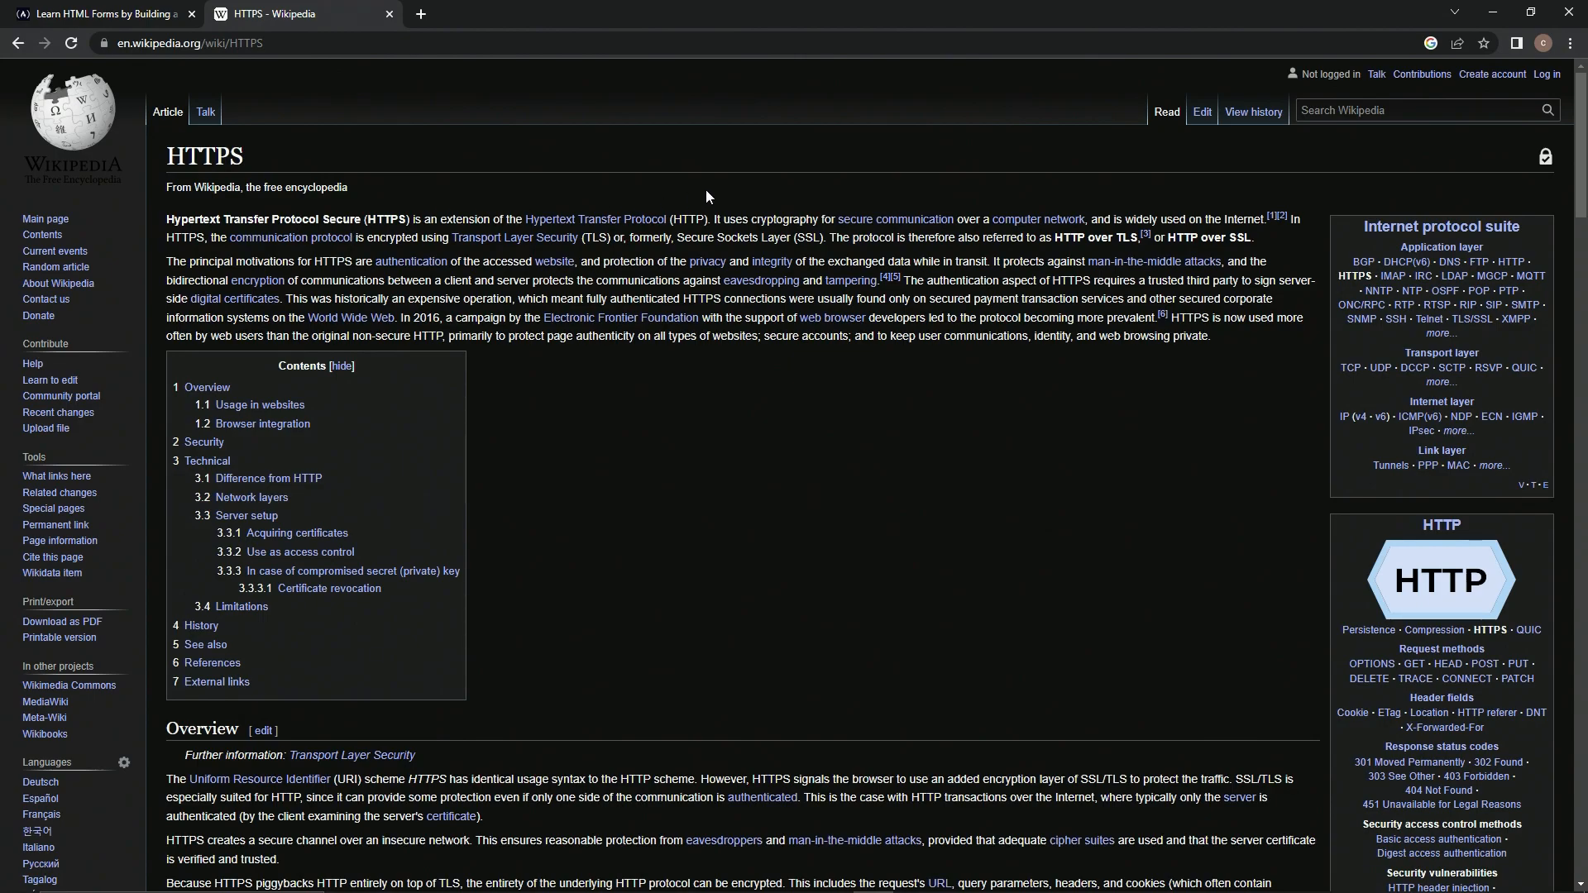
- Return to the editor and add type attributes text, text and email to the first three inputs
click(107, 13)
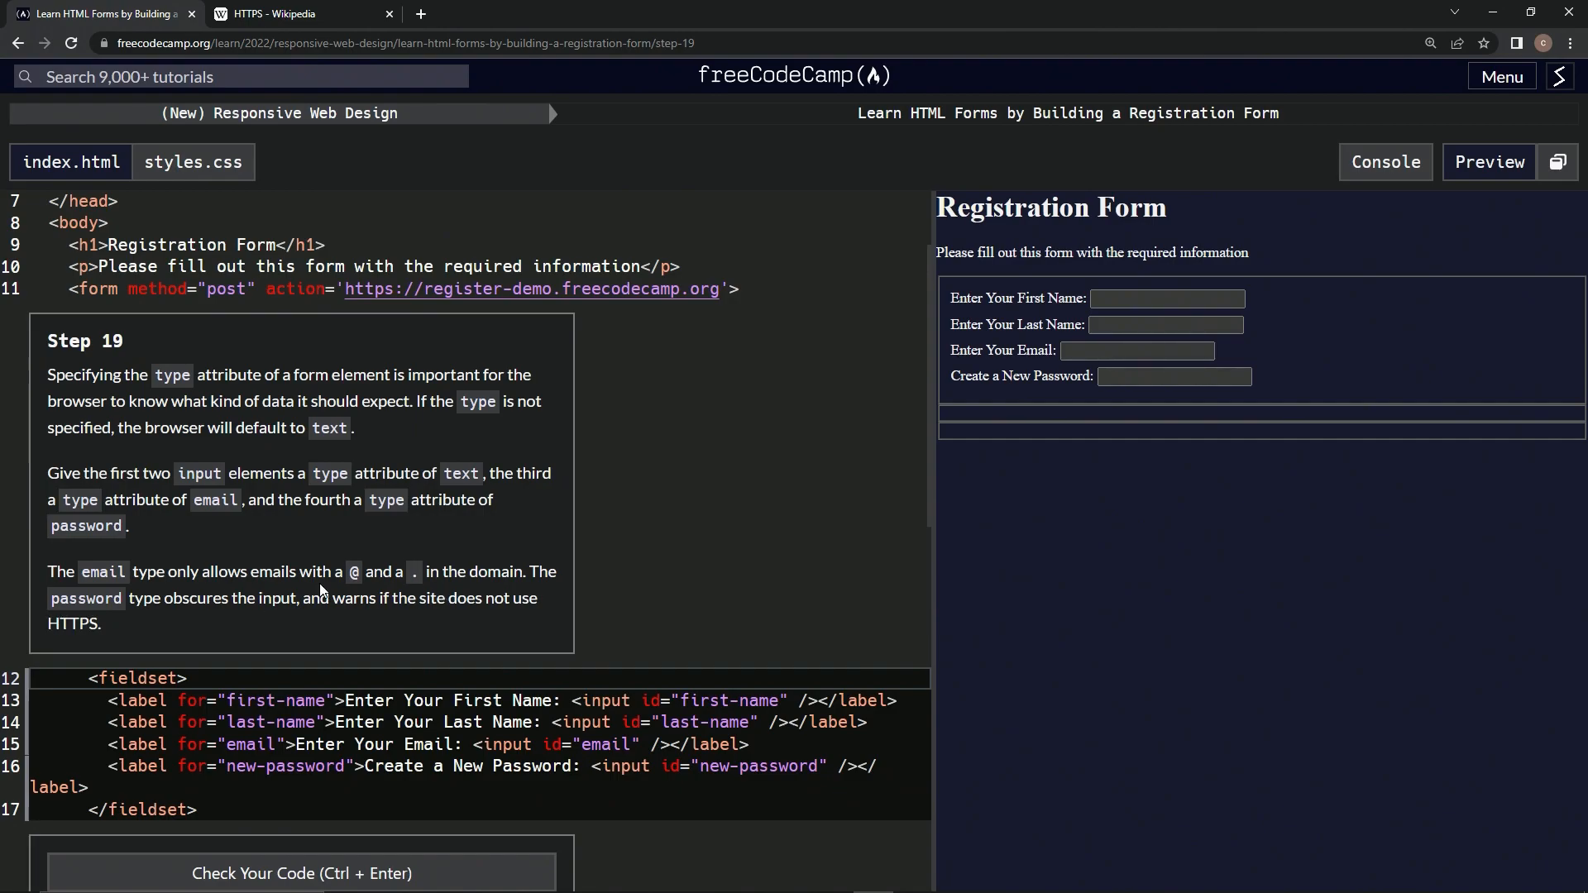
mouse_move(530, 546)
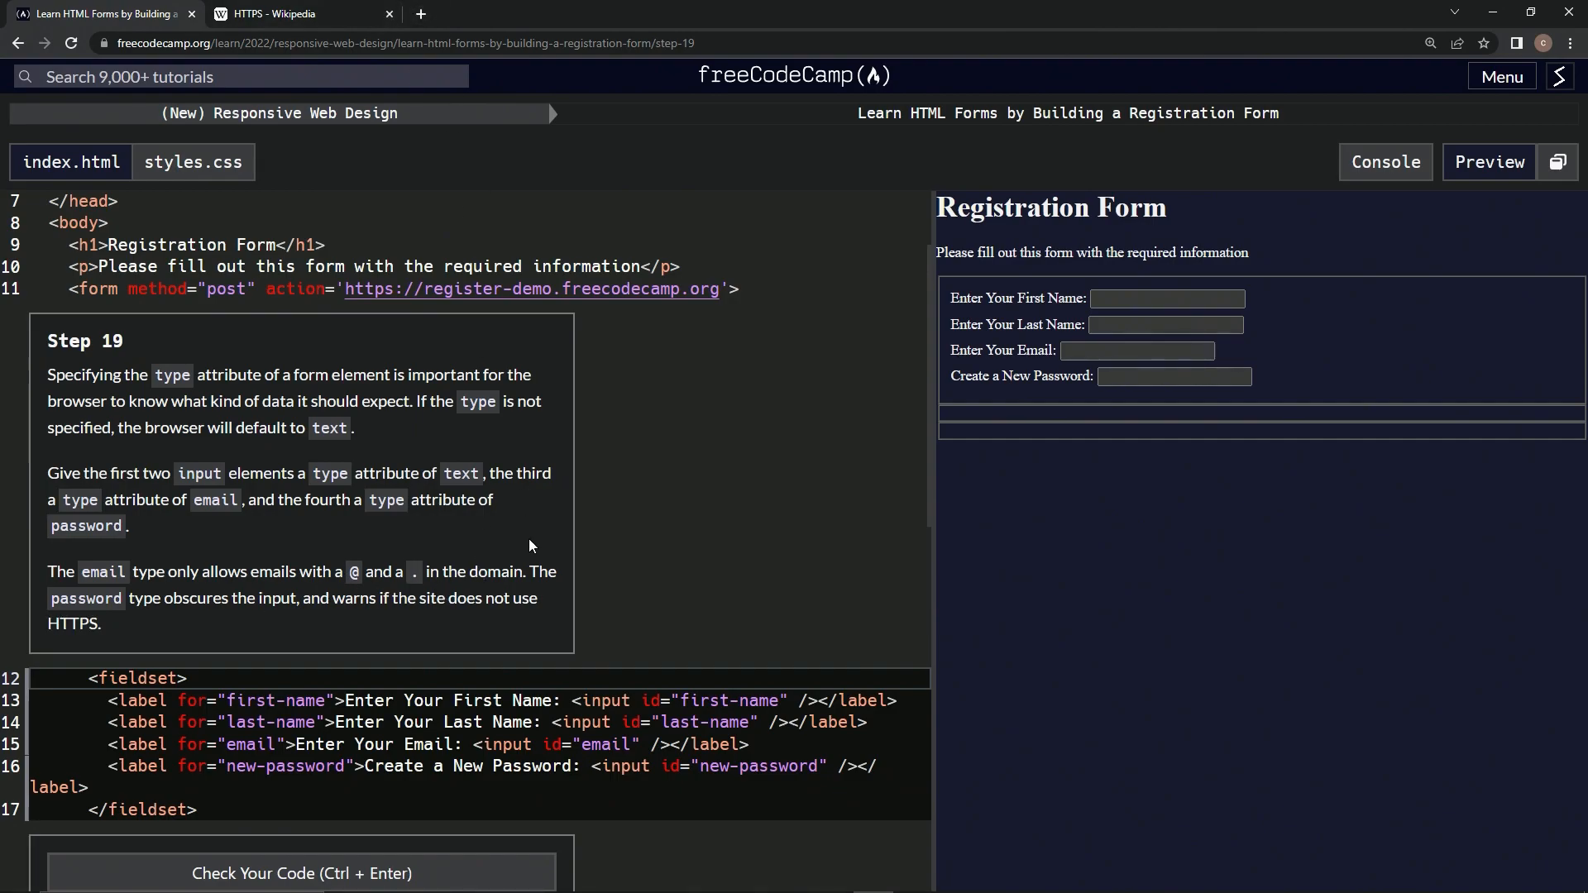
mouse_move(607, 591)
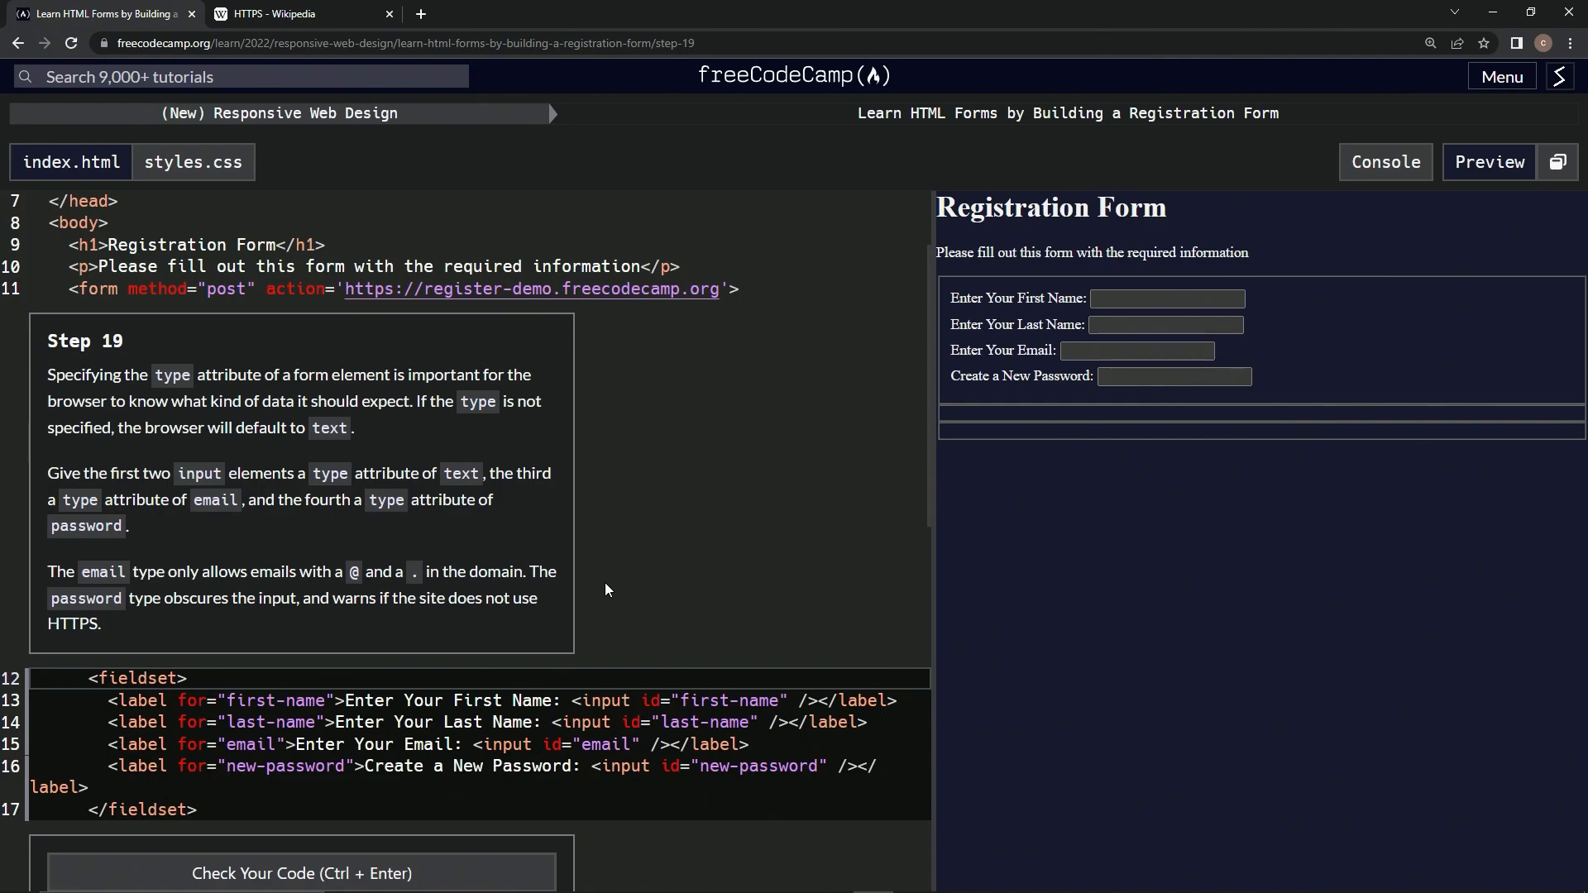
mouse_move(487, 562)
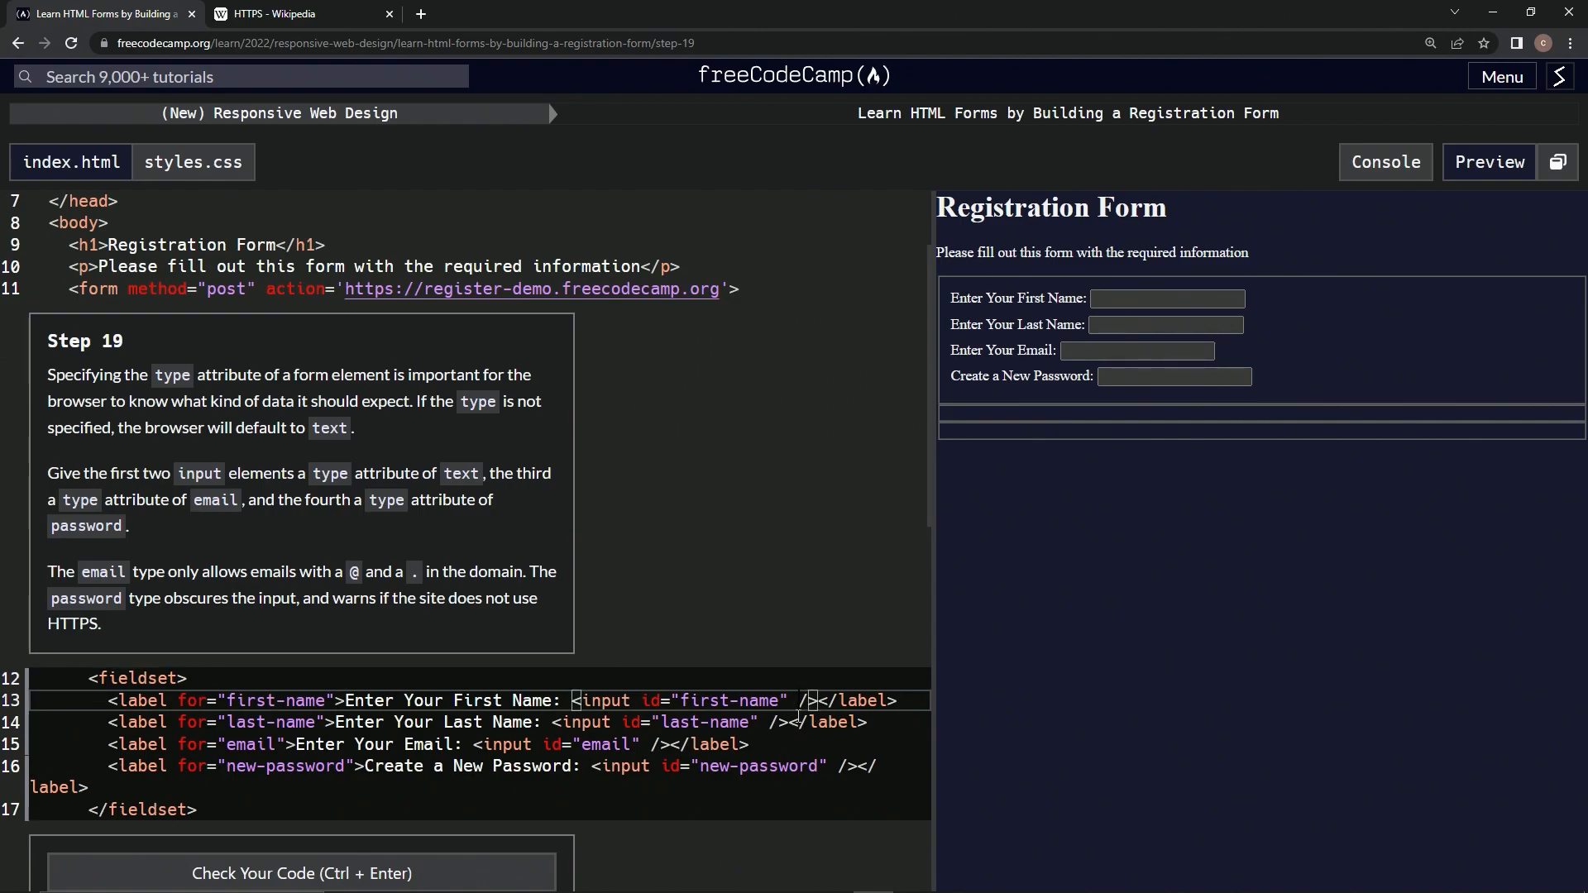
text(type=)
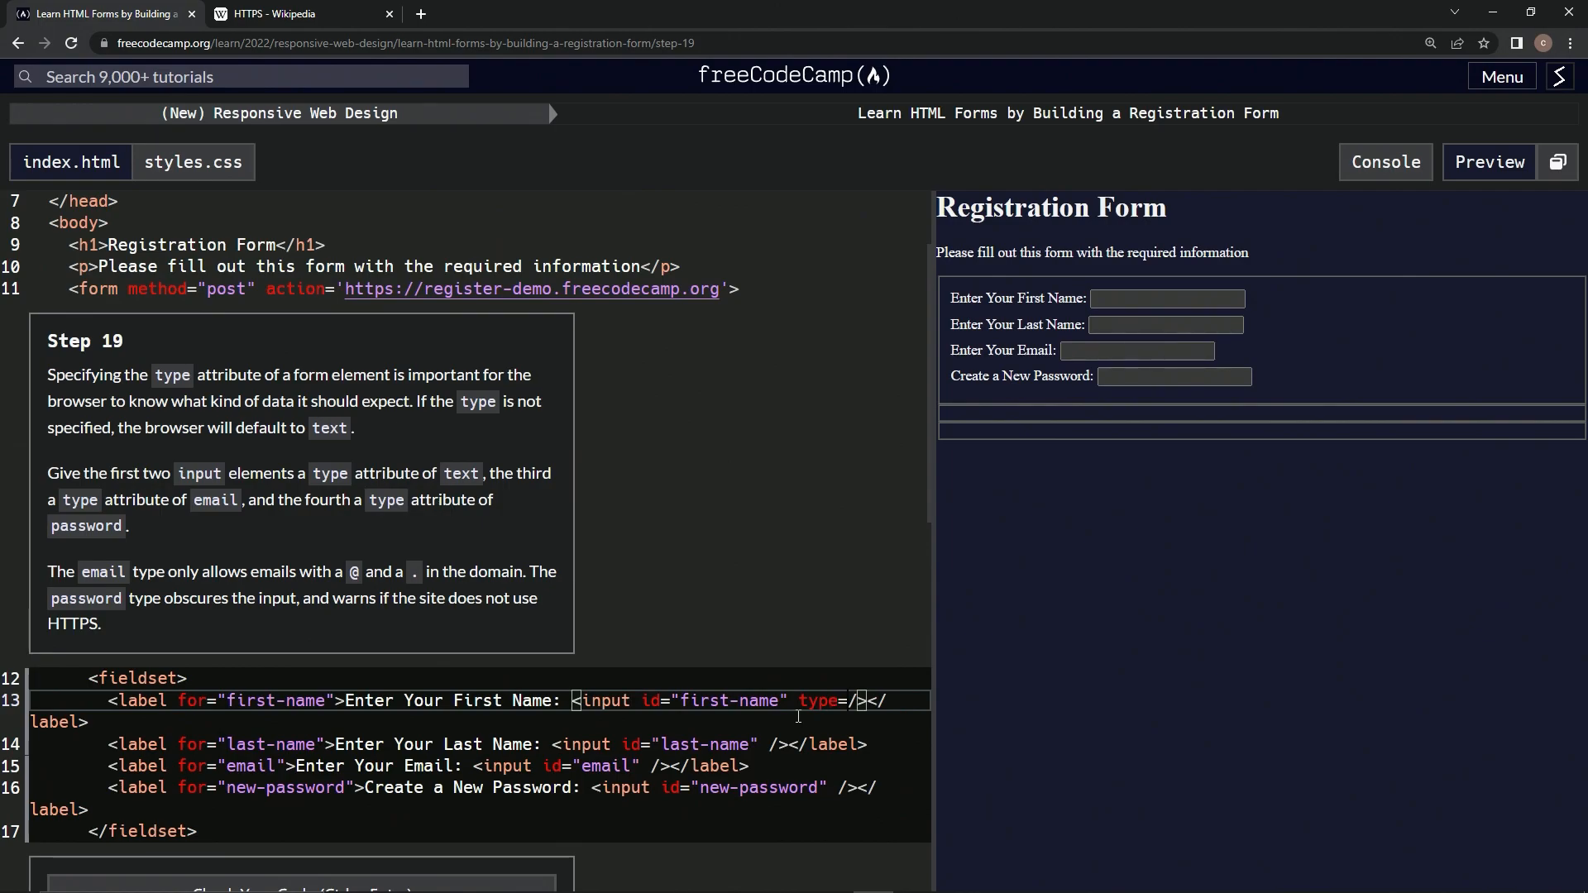
text('text')
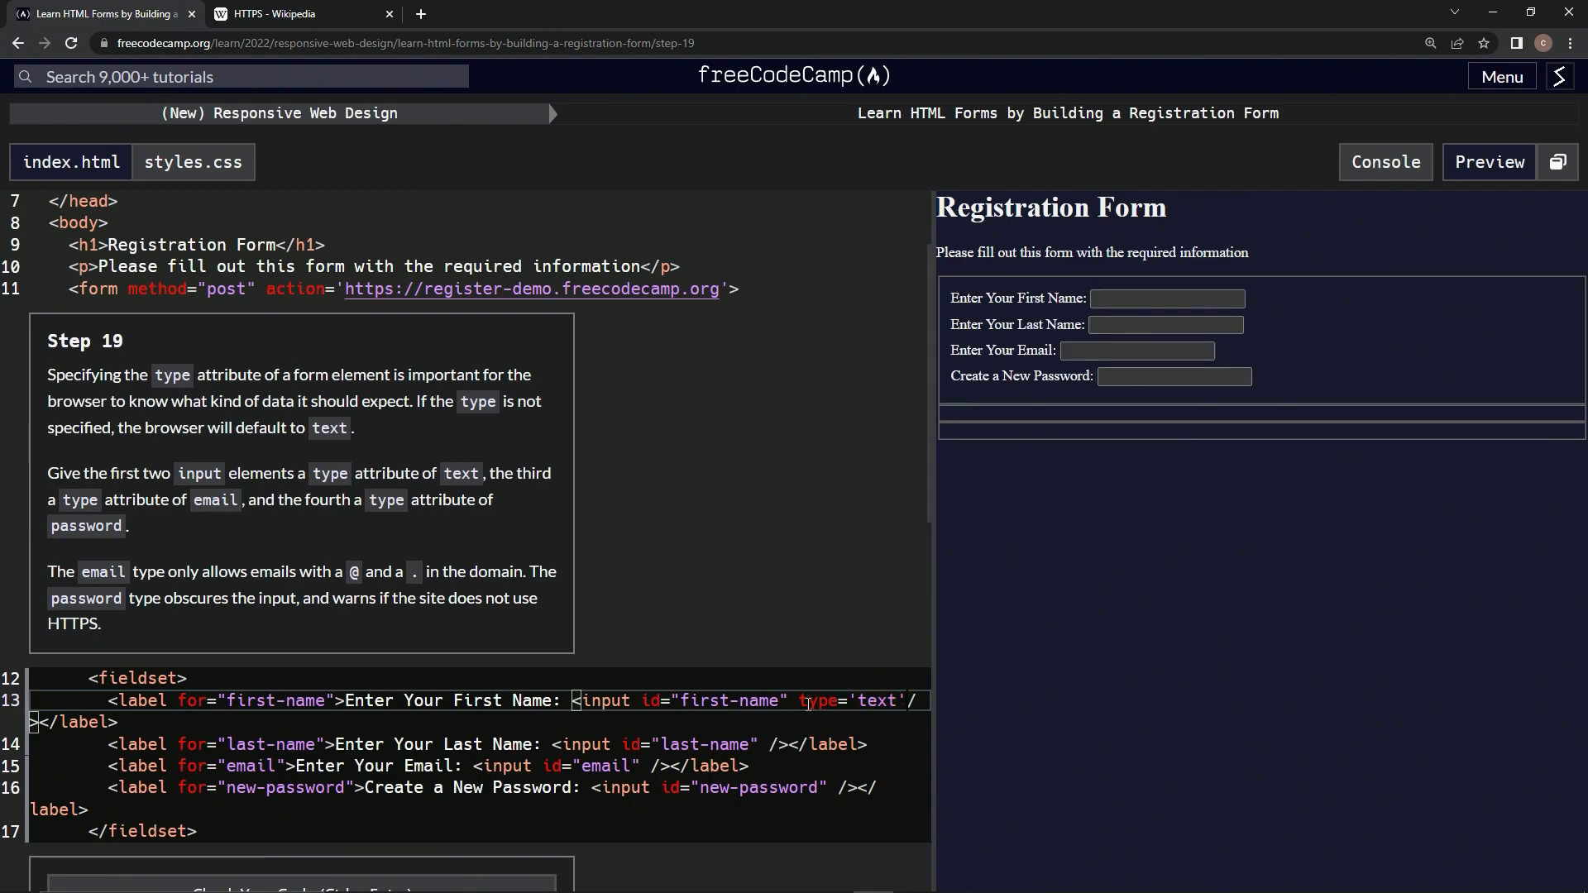
double_click(873, 702)
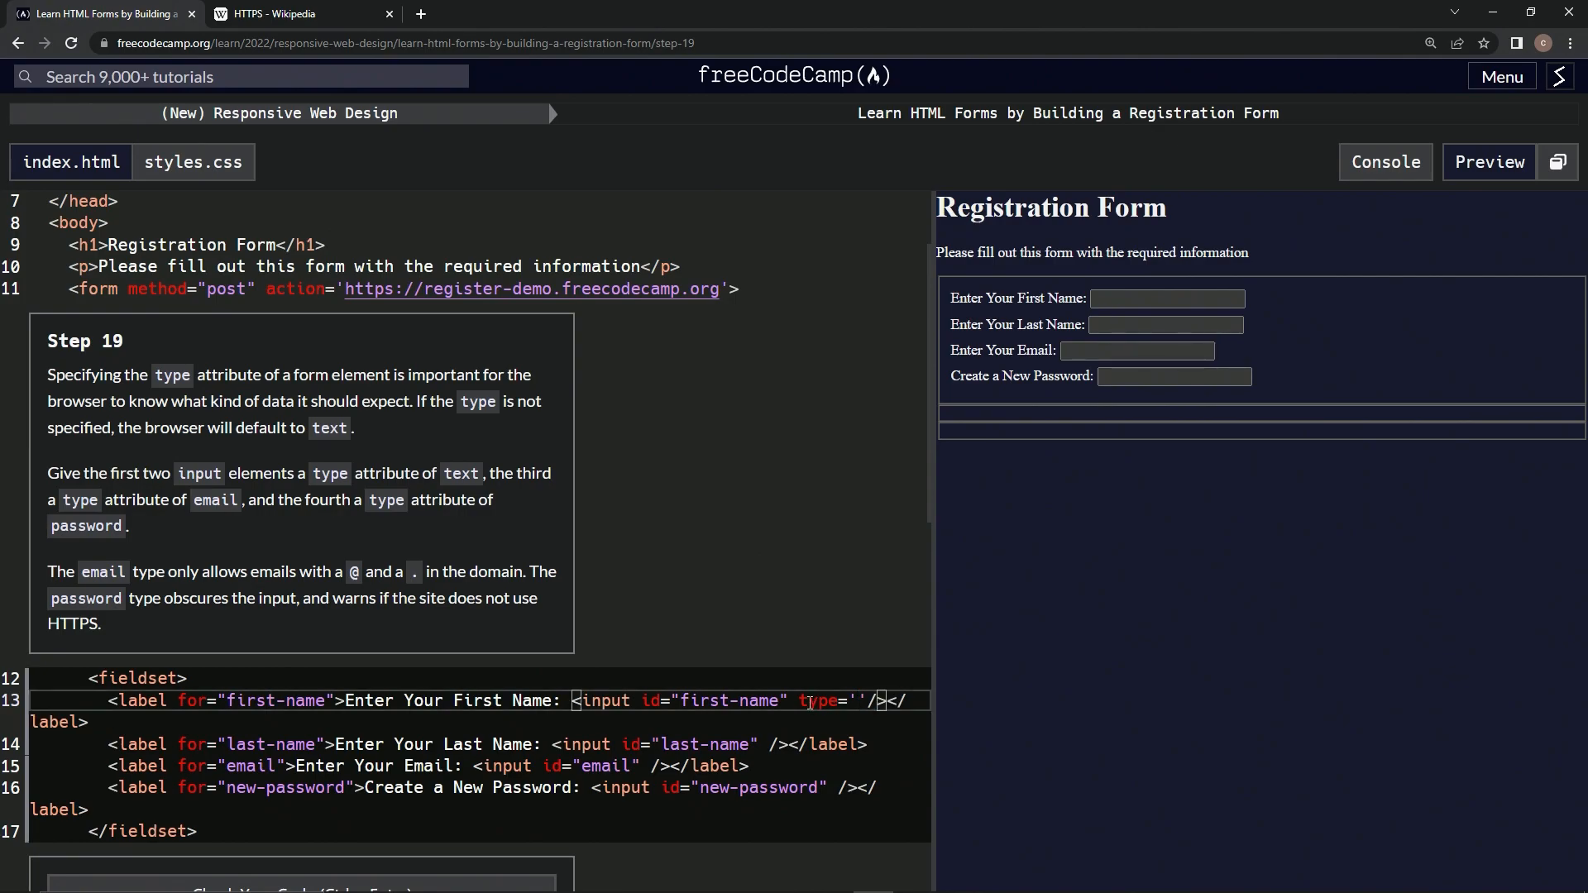
double_click(820, 702)
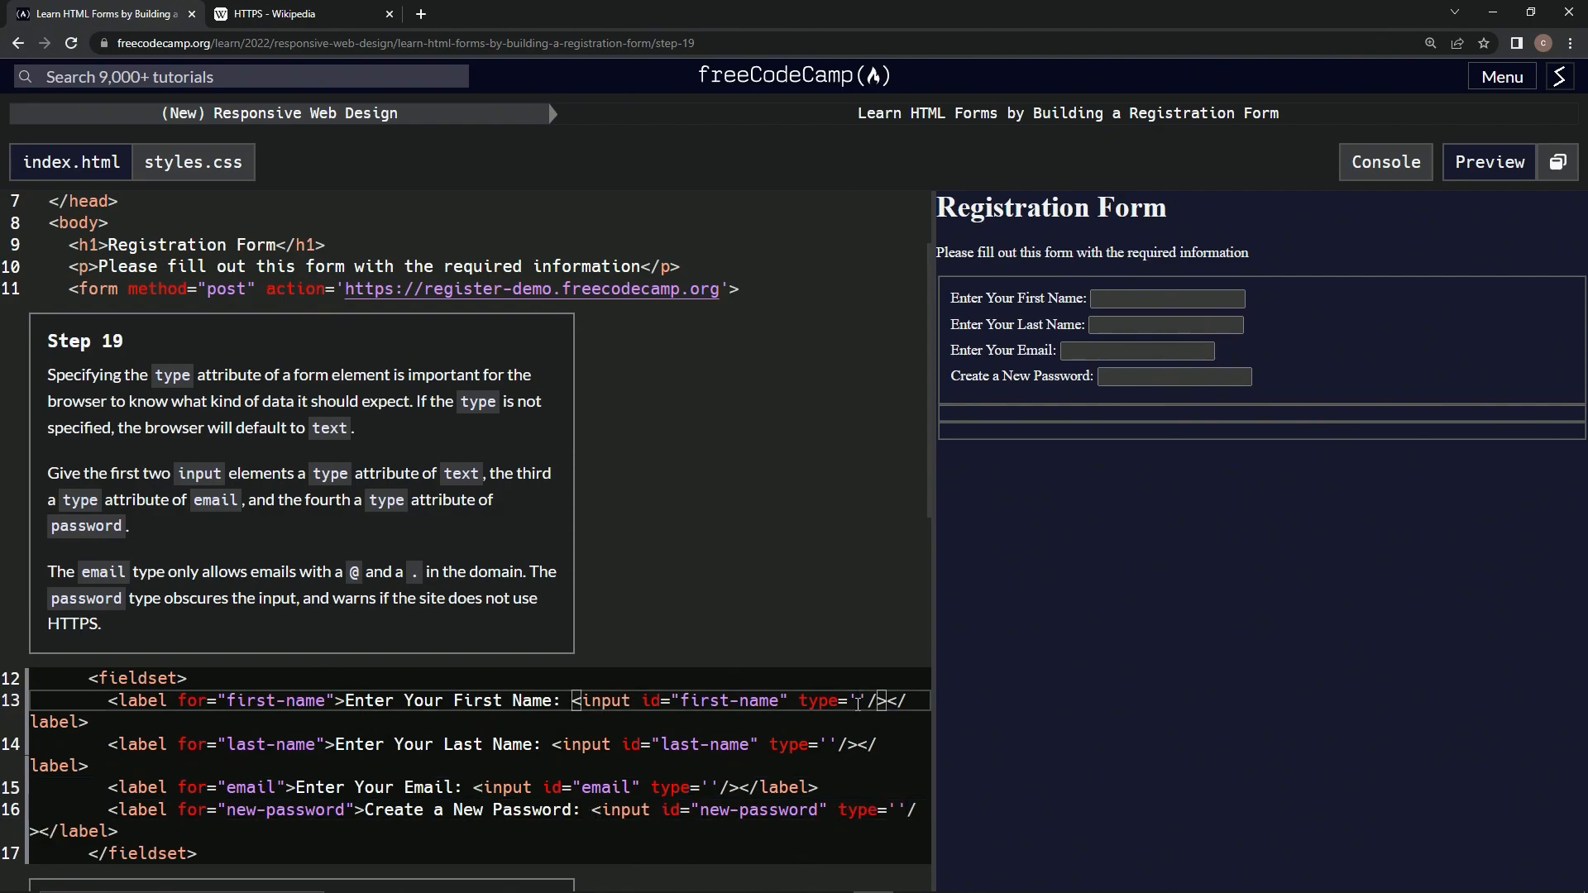
text(text)
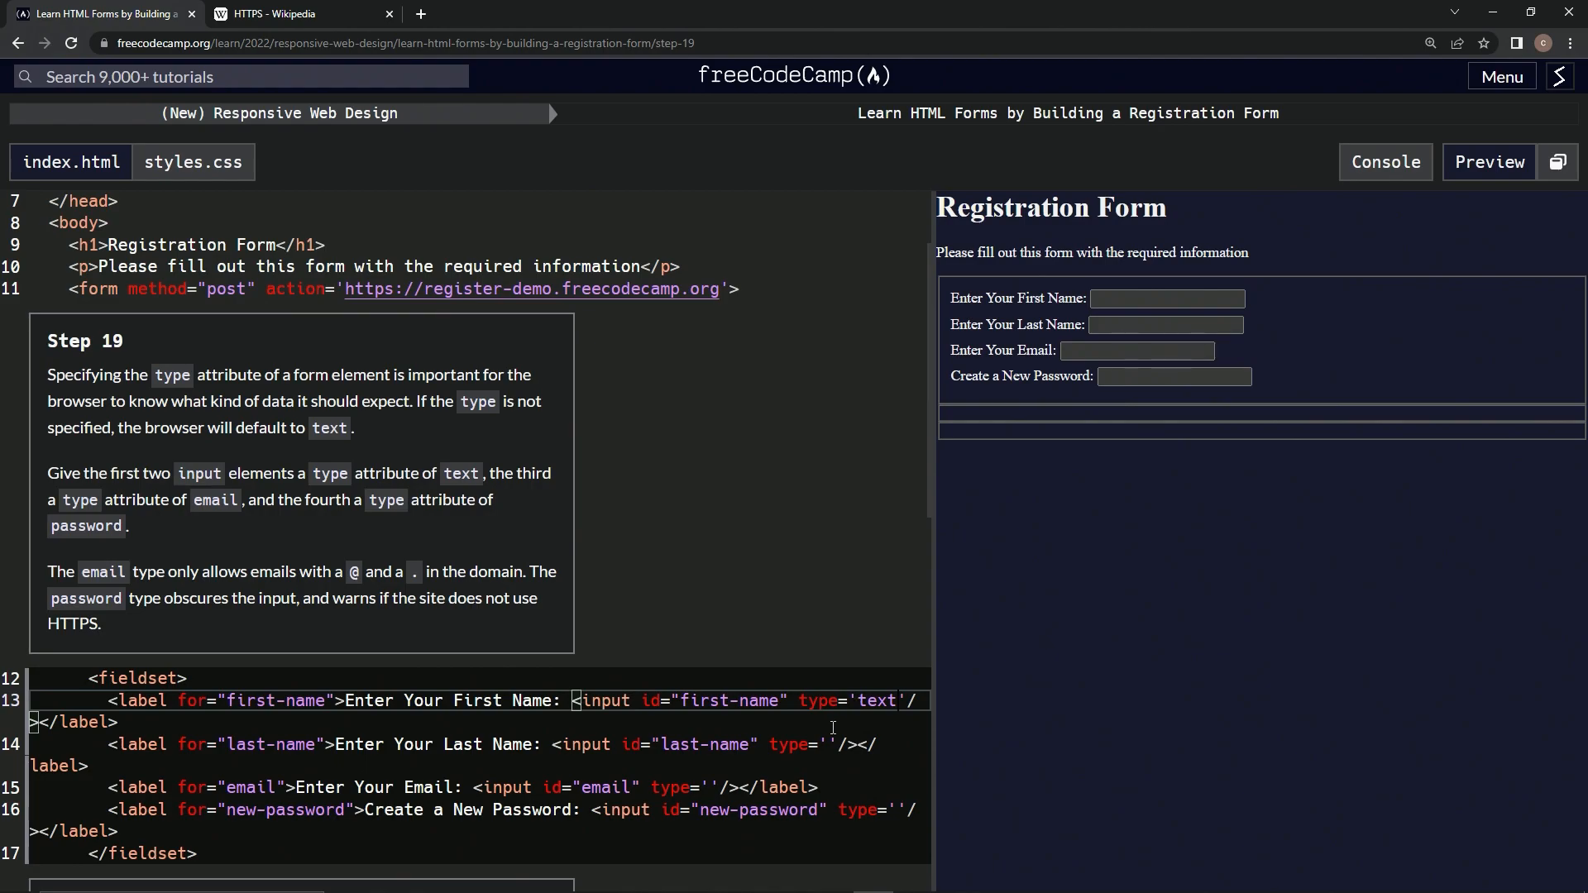
text(text)
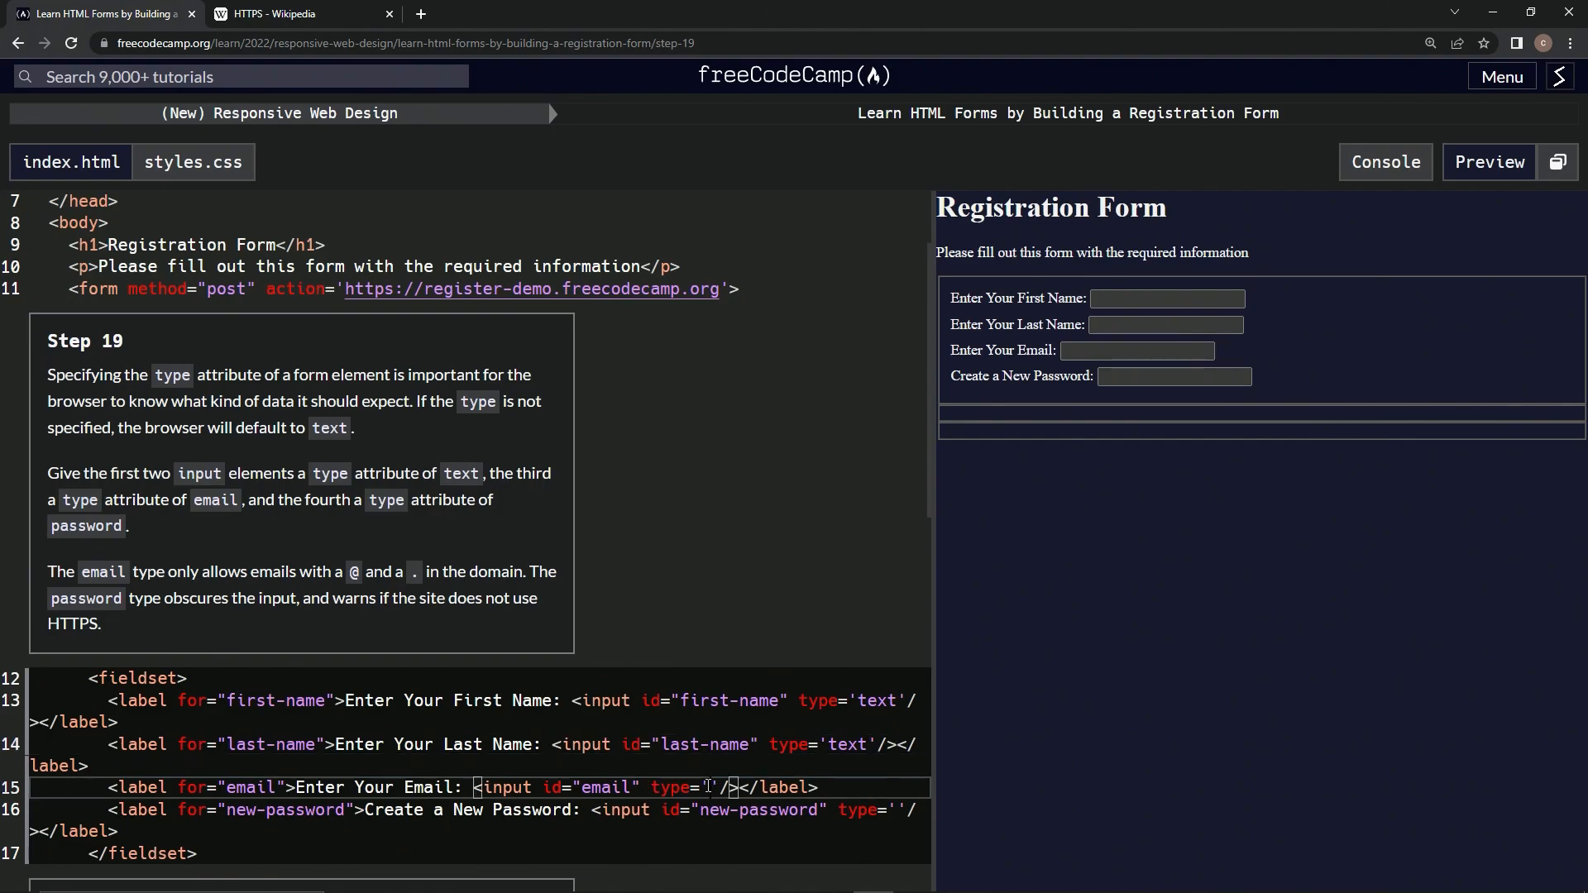
text(email)
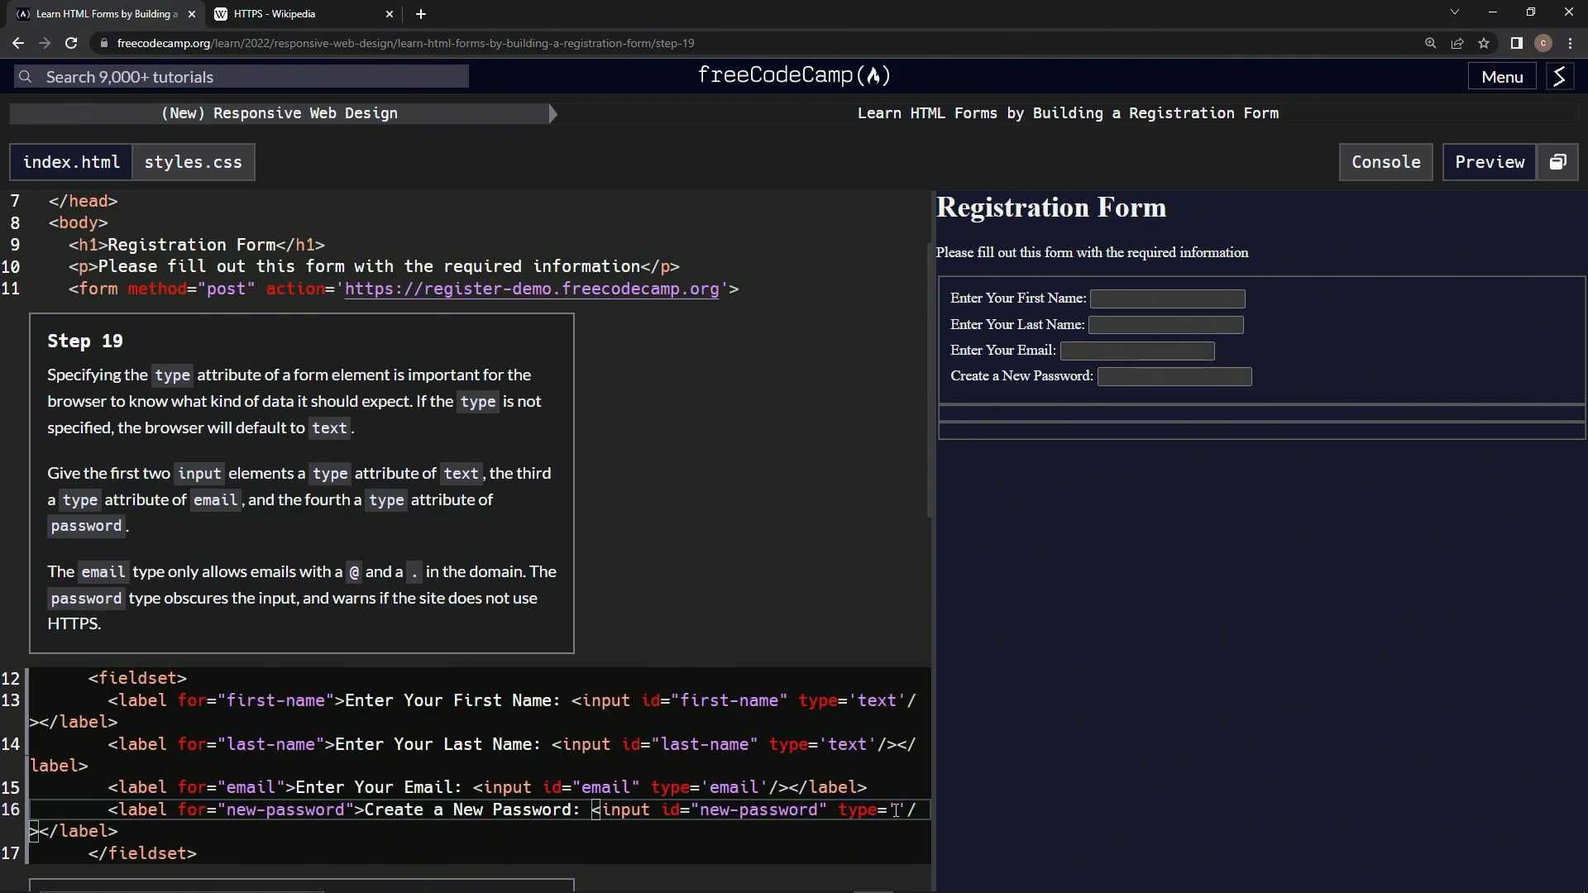
- Give the fourth input type password, pass the check and advance to step 20
text(password)
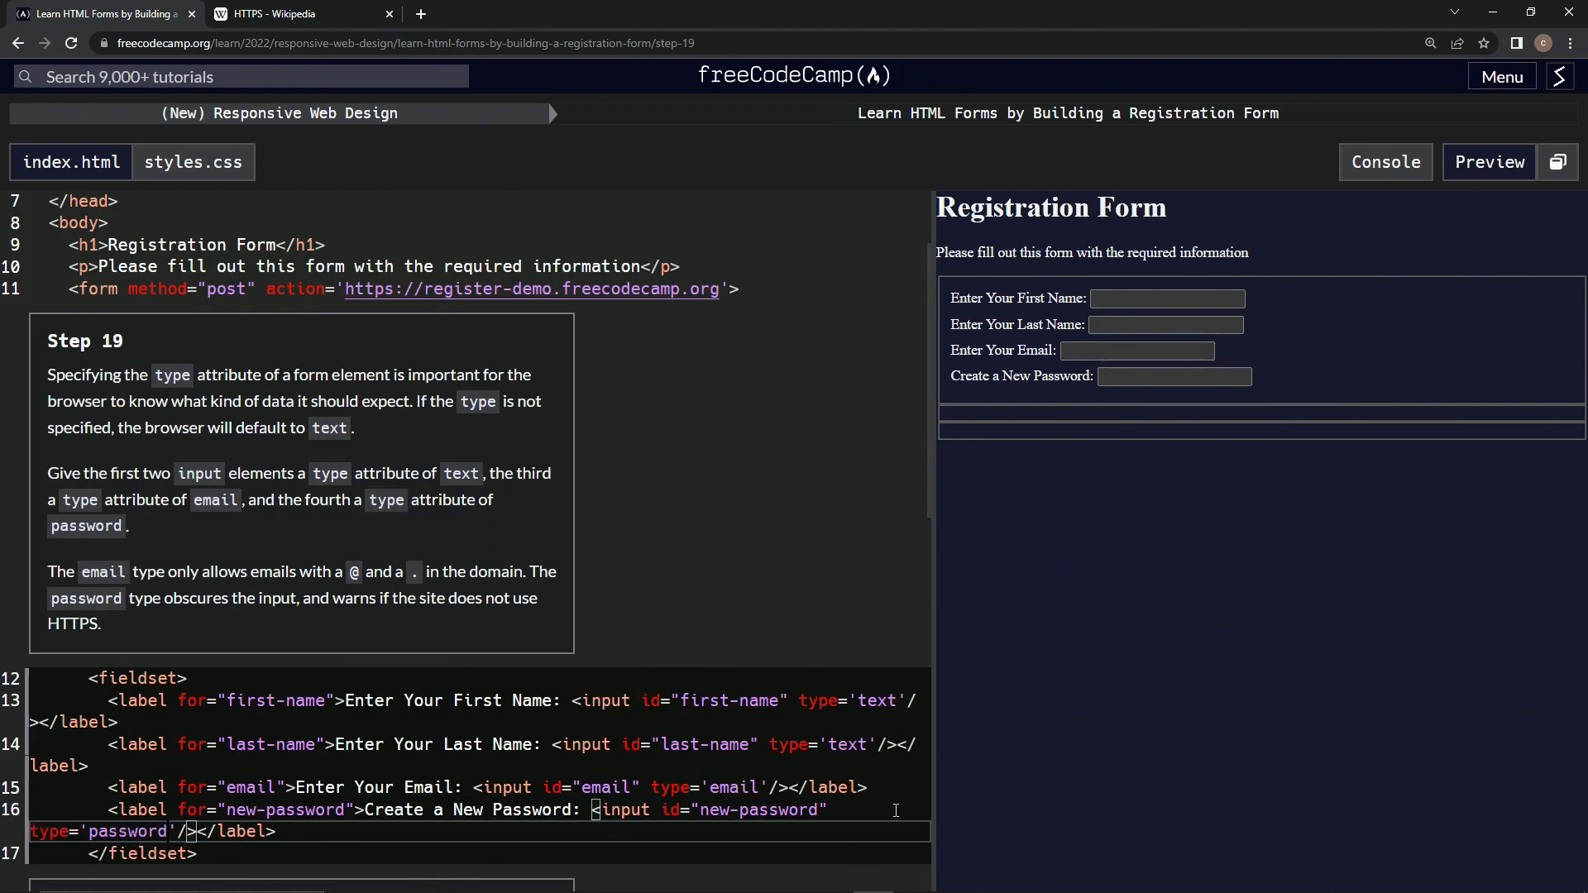
scroll(down, 3)
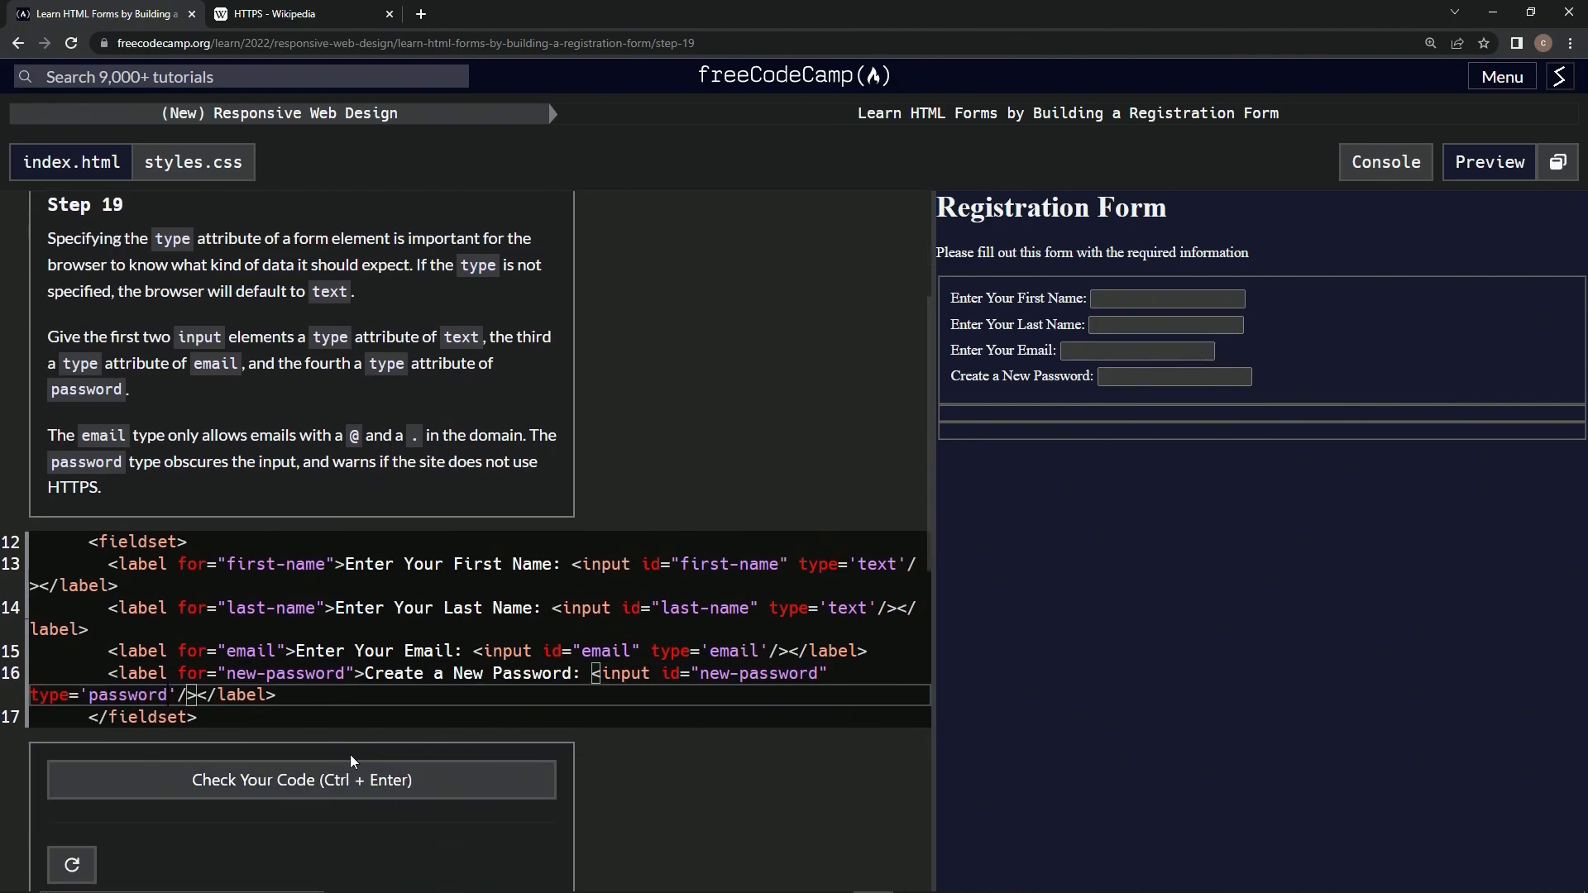
click(301, 780)
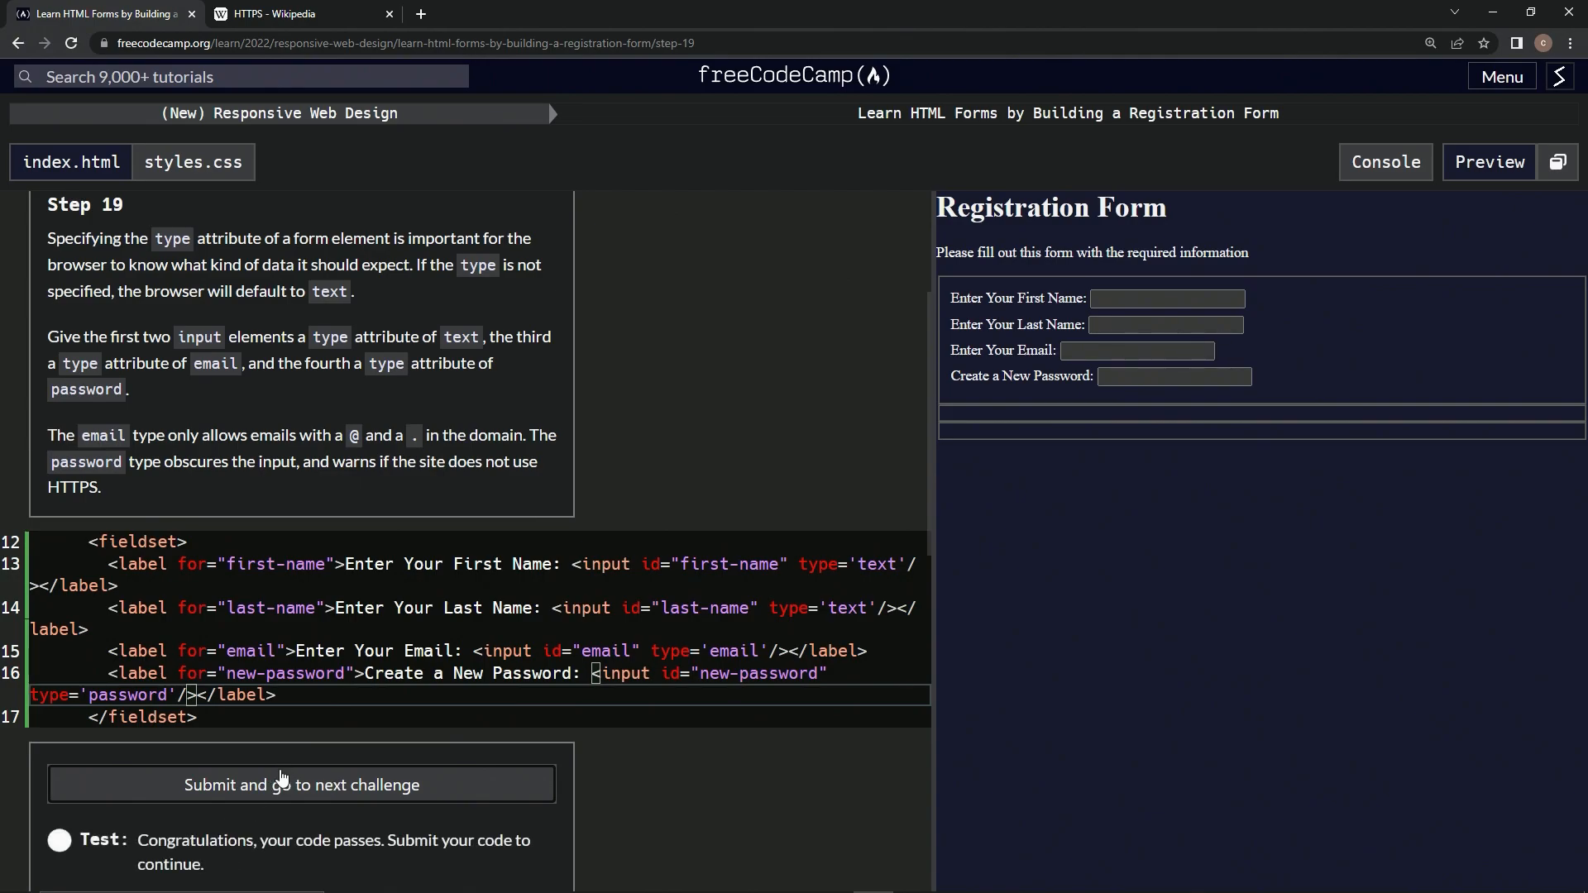
click(301, 783)
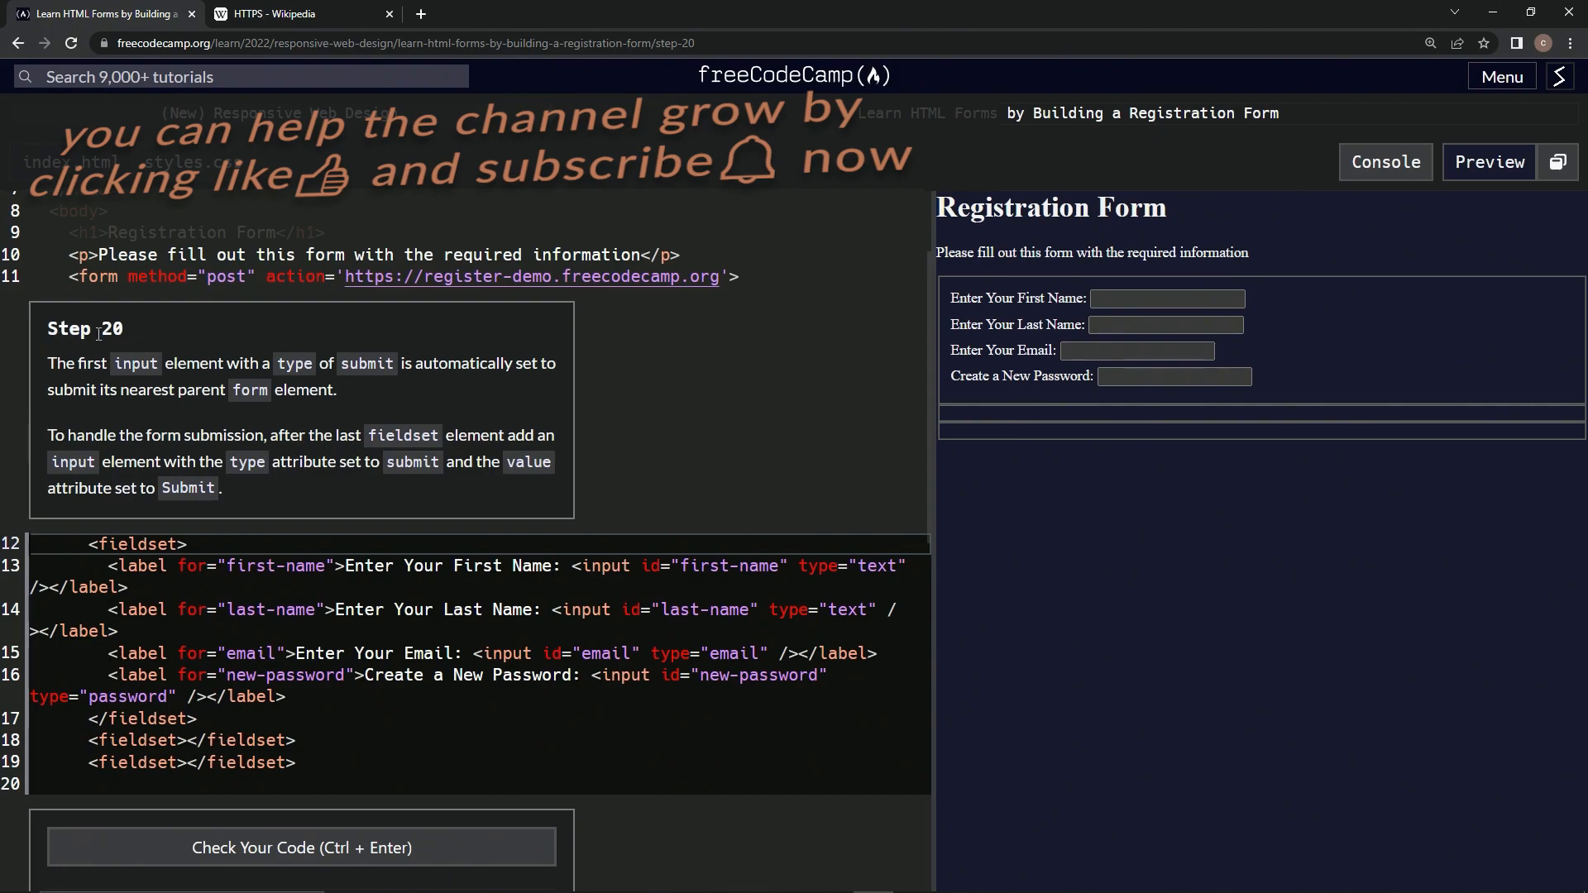
mouse_move(715, 361)
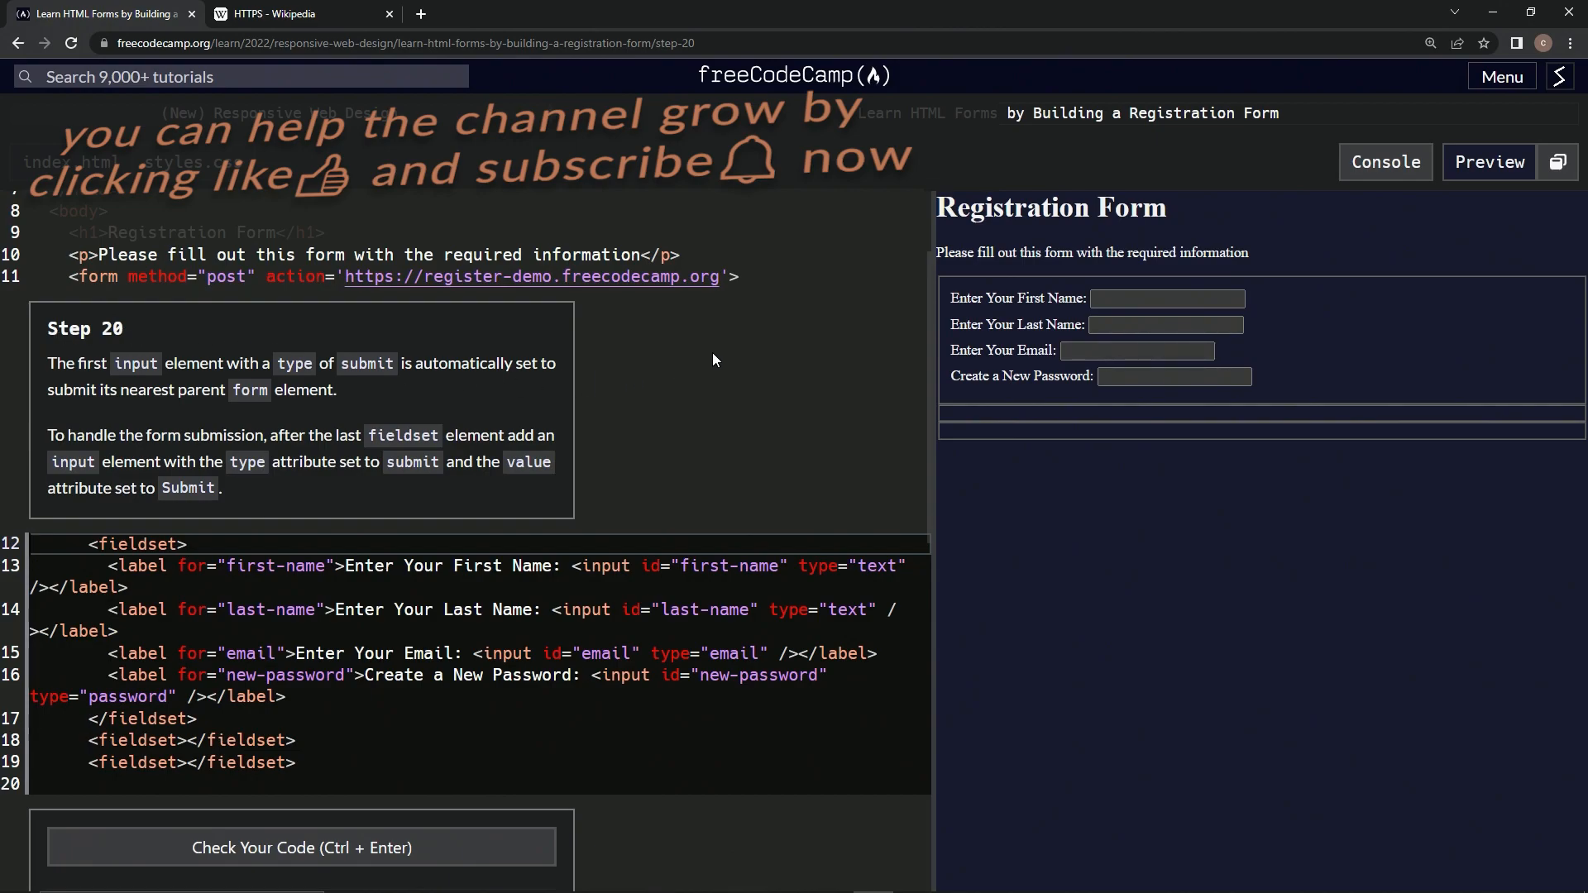